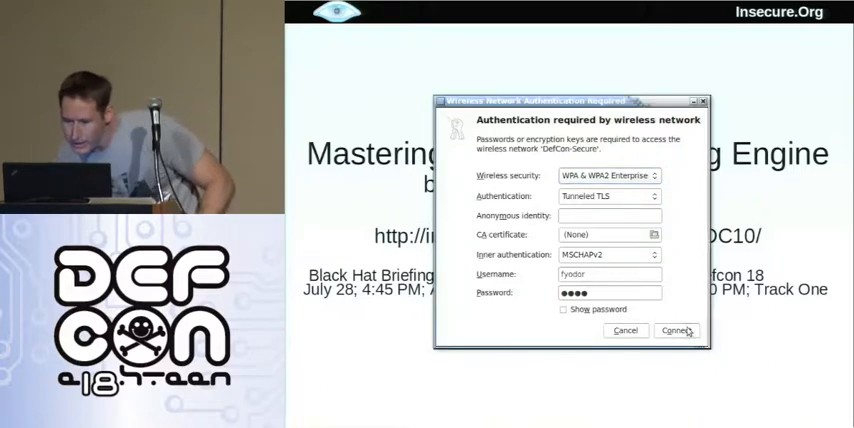
Dismiss the 'Wireless Network Authentication Required' dialog to reveal the NSE title slide
click(677, 330)
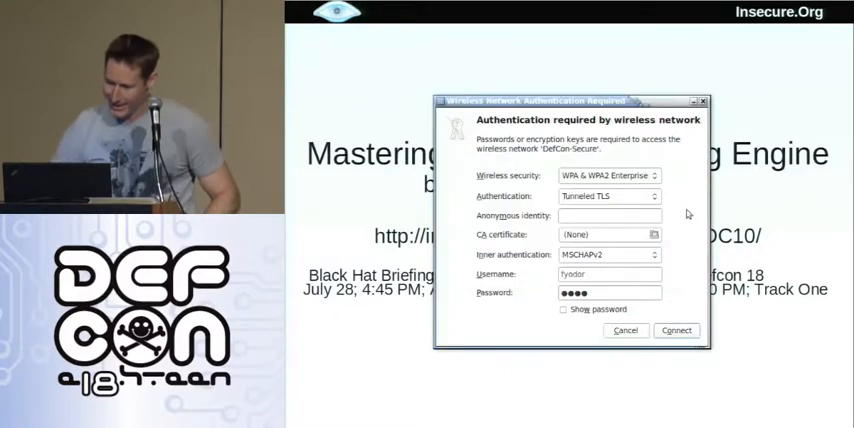
click(676, 330)
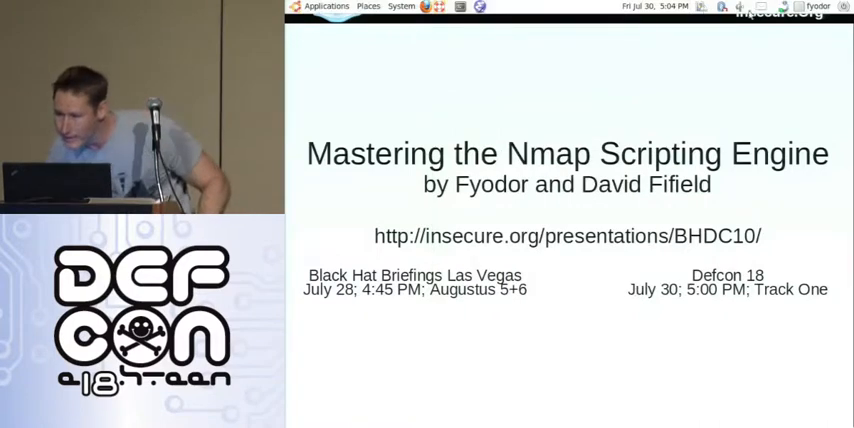
Advance the slideshow from the title slide to the five-section Outline slide
click(739, 7)
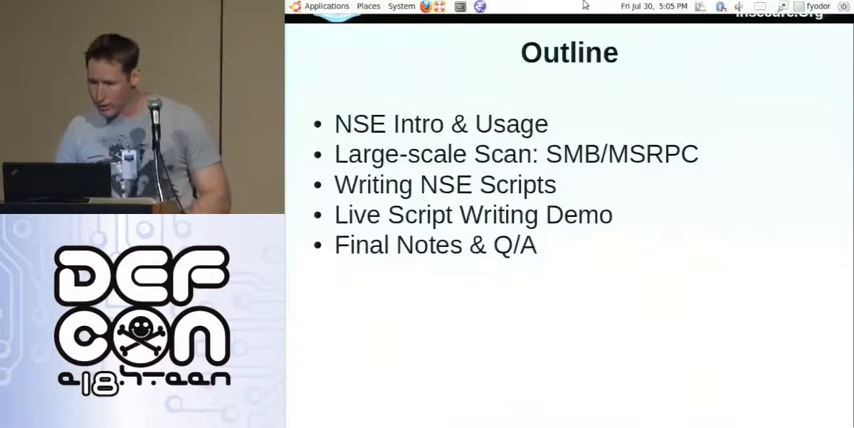
Open the top GNOME panel's Properties window from its right-click menu
right_click(620, 8)
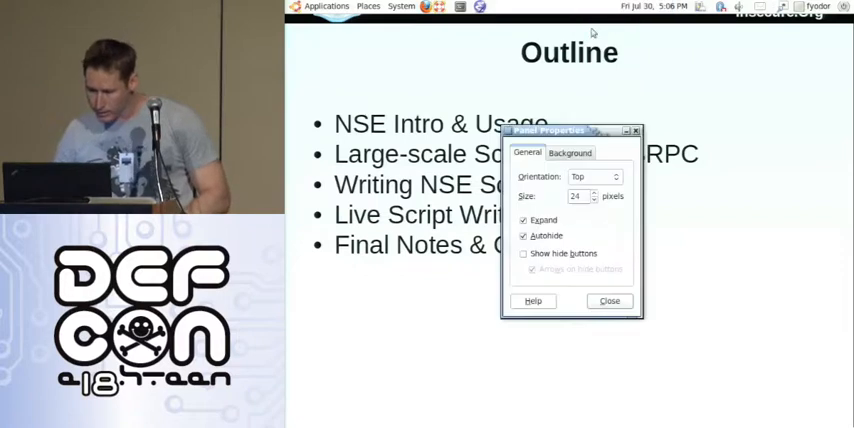
click(608, 301)
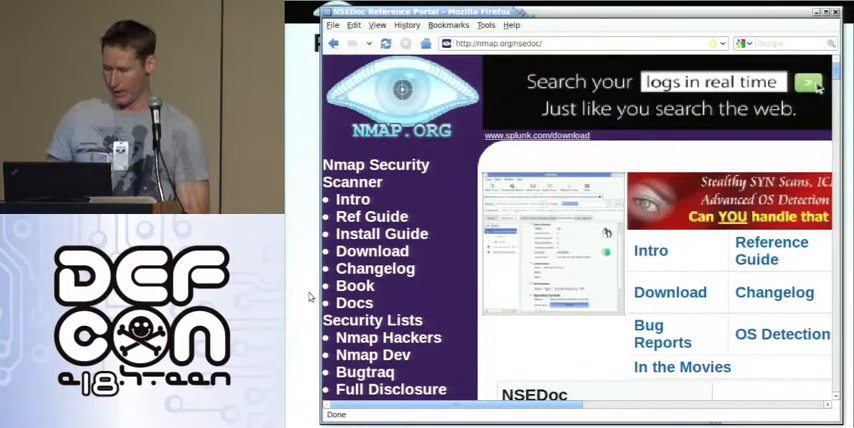
Scroll the NSEDoc index to Categories and open the 'discovery' category page
scroll(down, 3)
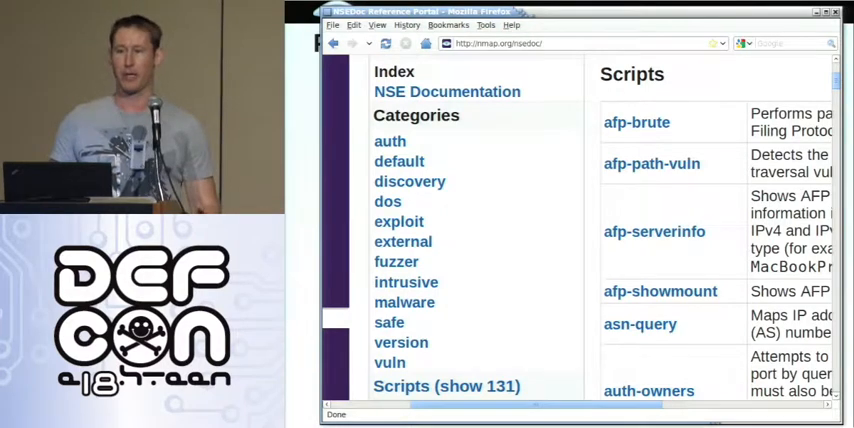
scroll(down, 3)
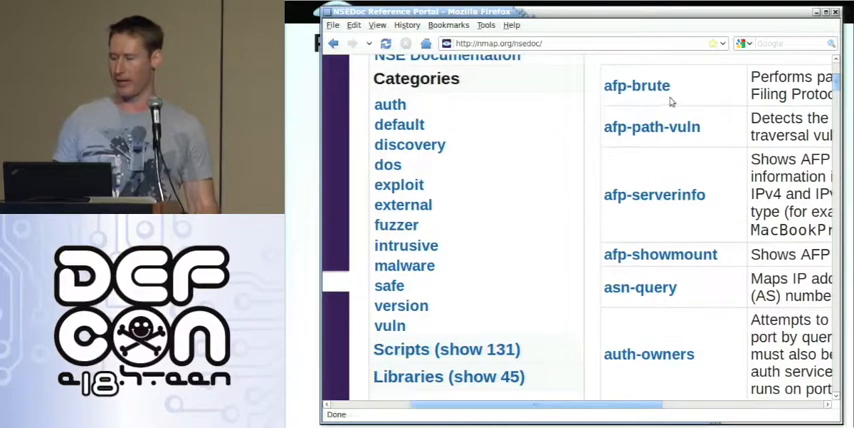
mouse_move(637, 85)
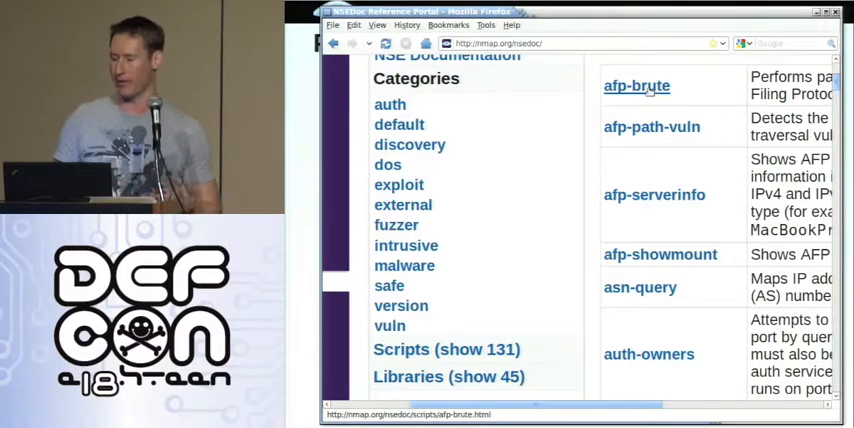
click(389, 104)
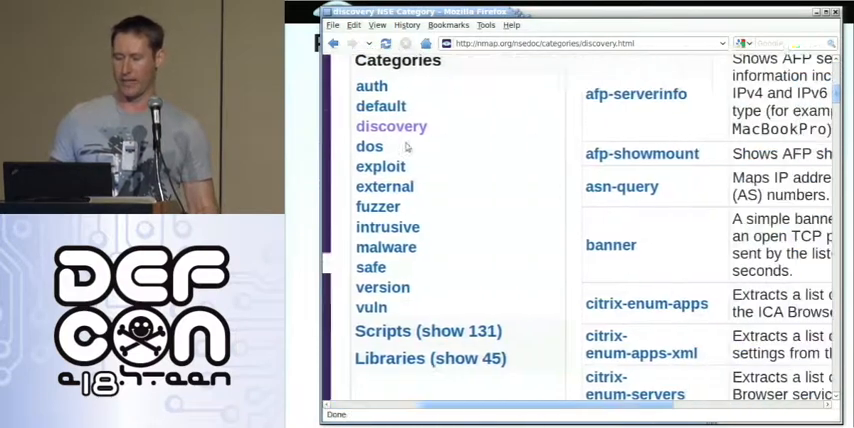
Scroll the discovery page down to its Scripts table starting with afp-serverinfo and afp-showmount
scroll(down, 3)
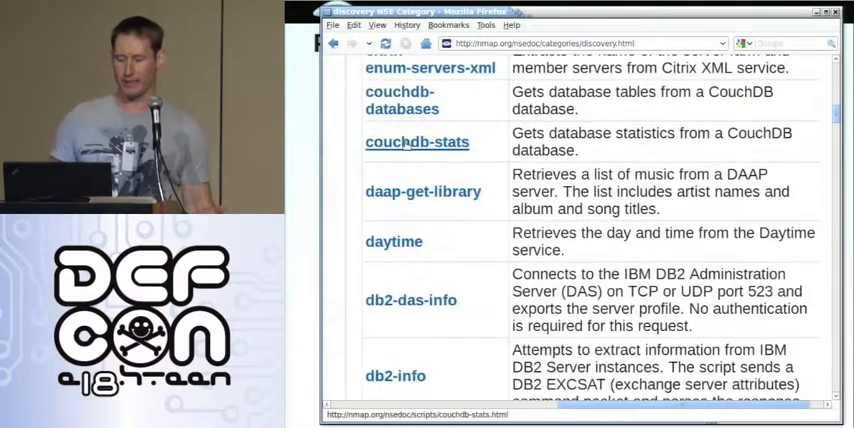
scroll(down, 3)
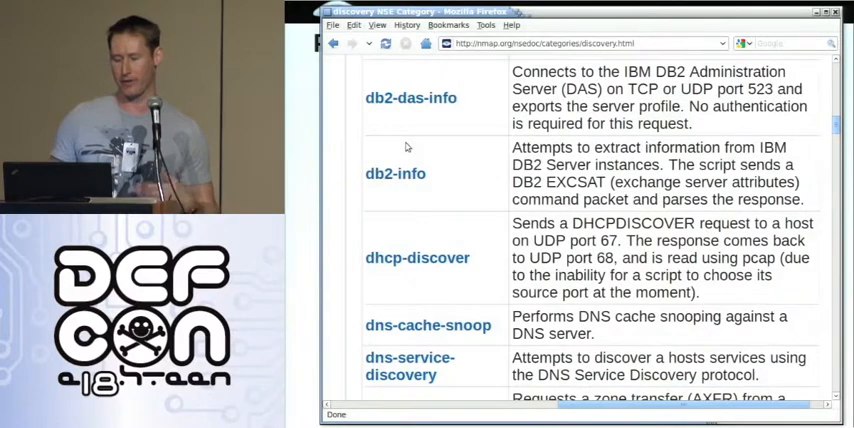
scroll(down, 3)
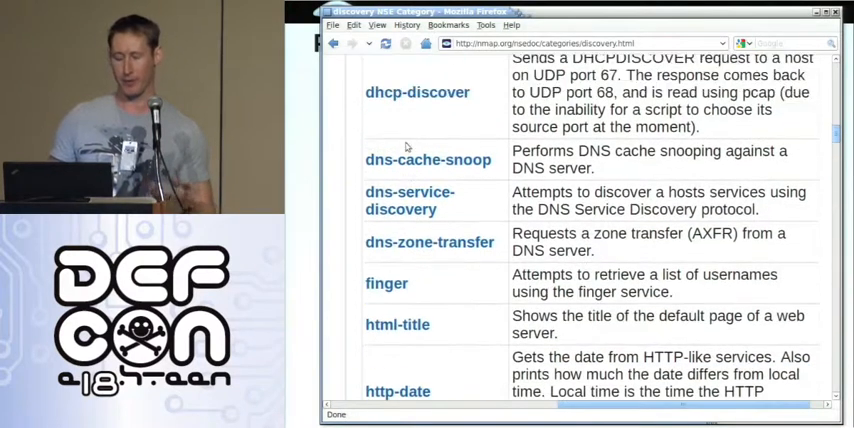
scroll(down, 3)
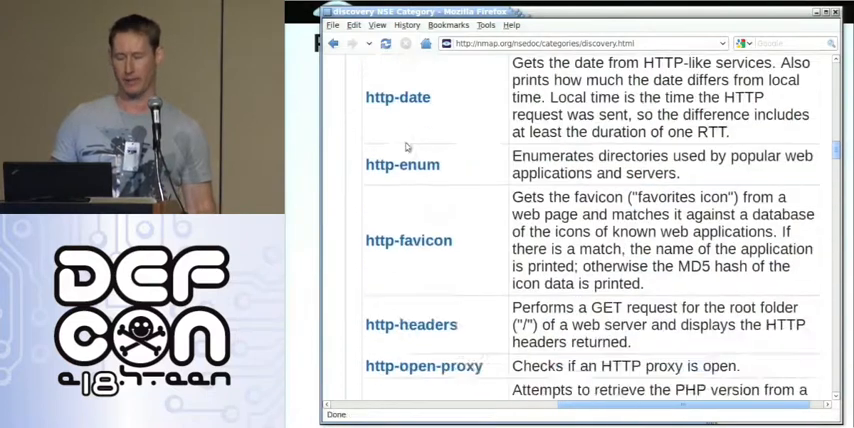
scroll(down, 3)
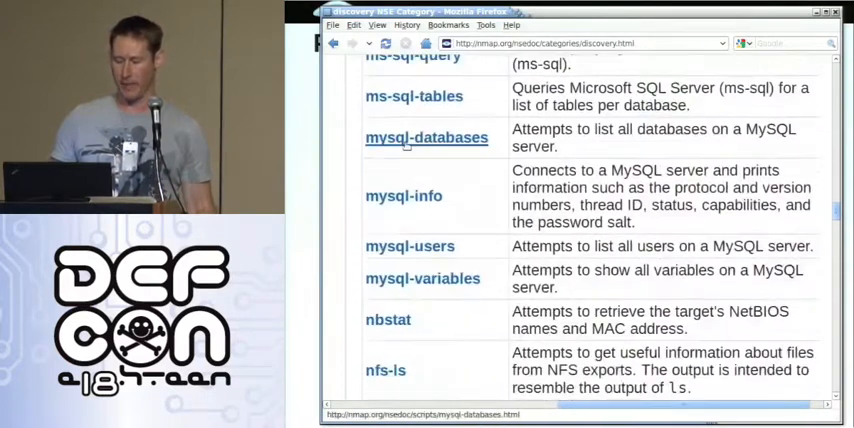
scroll(down, 3)
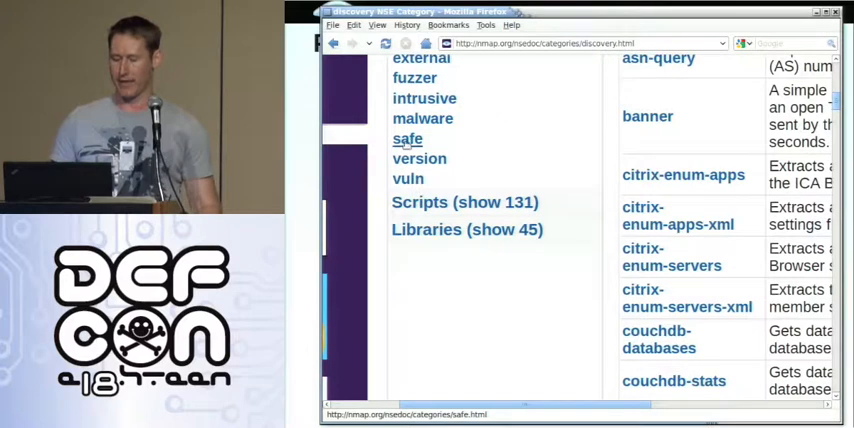
mouse_move(424, 98)
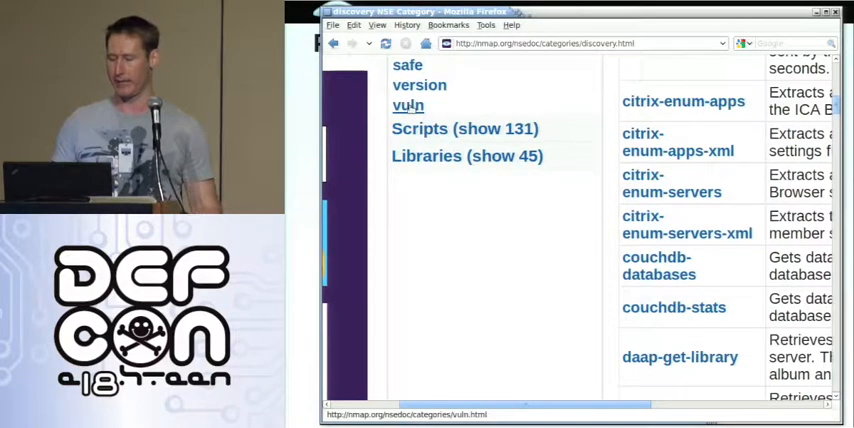
scroll(down, 3)
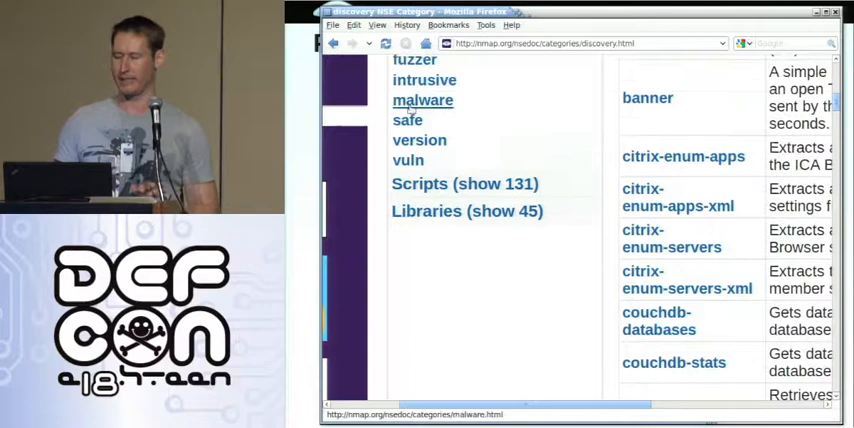
scroll(up, 3)
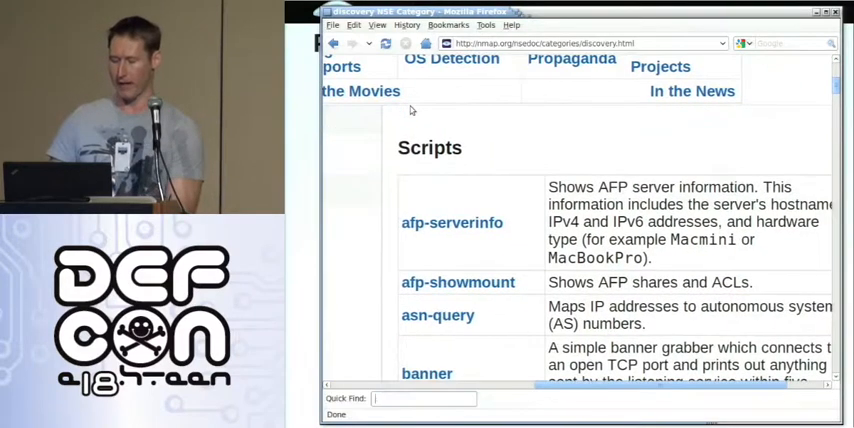
Quick-find 'nfs-' to jump to the nfs-ls, nfs-showmount and nfs-statfs scripts
text(nfs-)
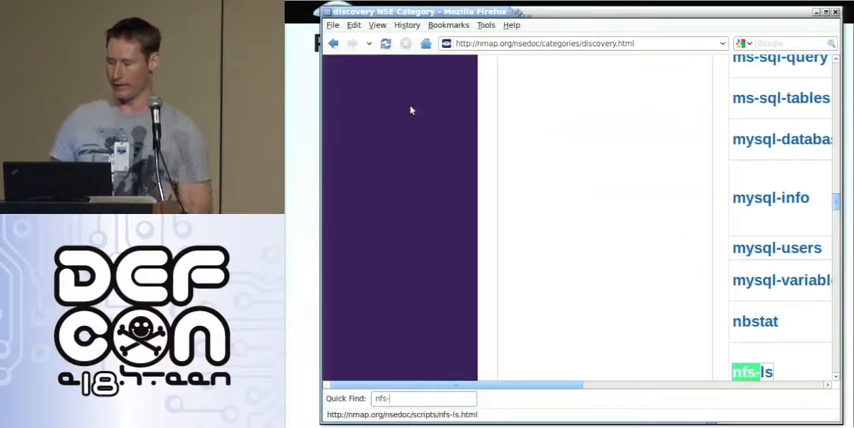
mouse_move(695, 373)
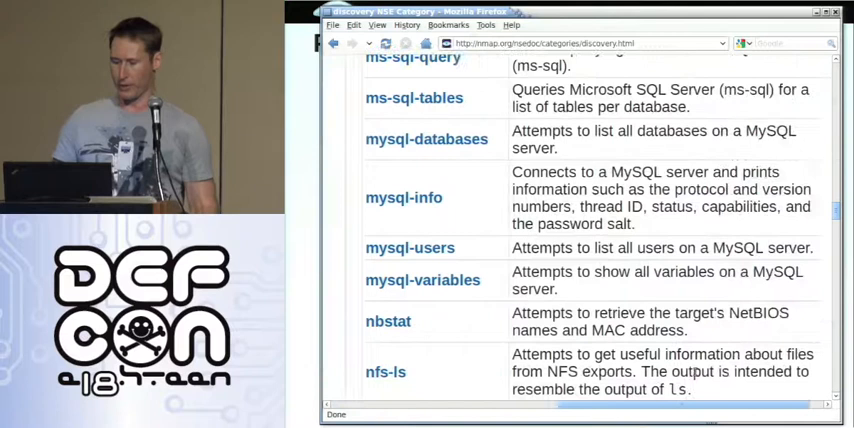
scroll(down, 3)
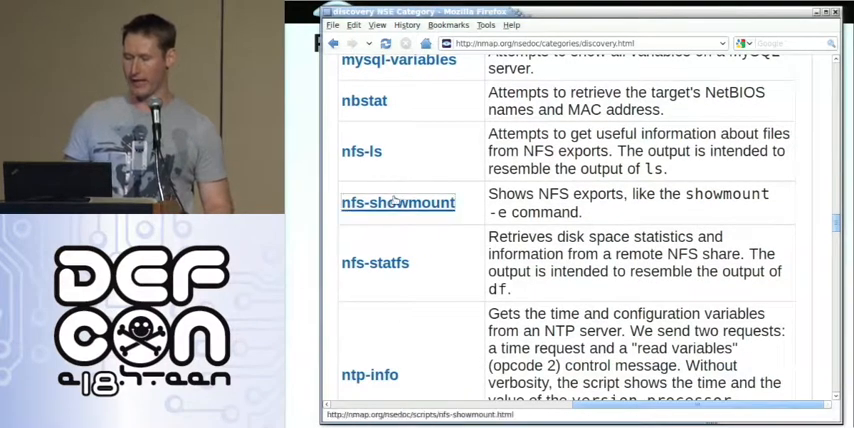
Open the nfs-showmount page and scroll through its arguments, example usage and output
click(397, 202)
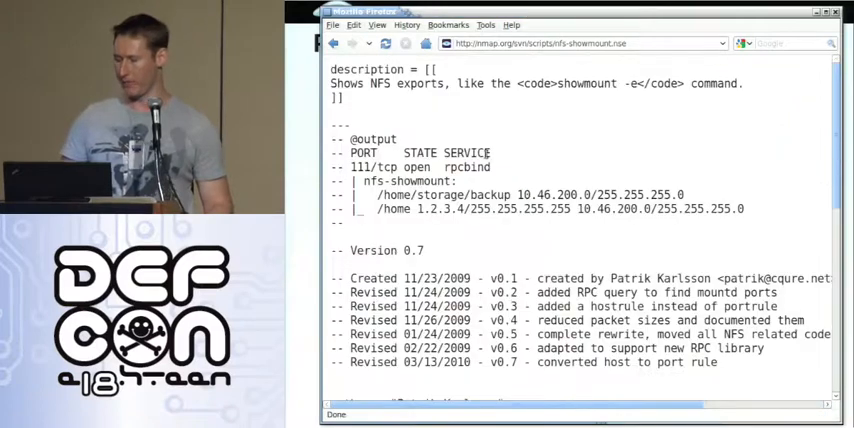
scroll(down, 3)
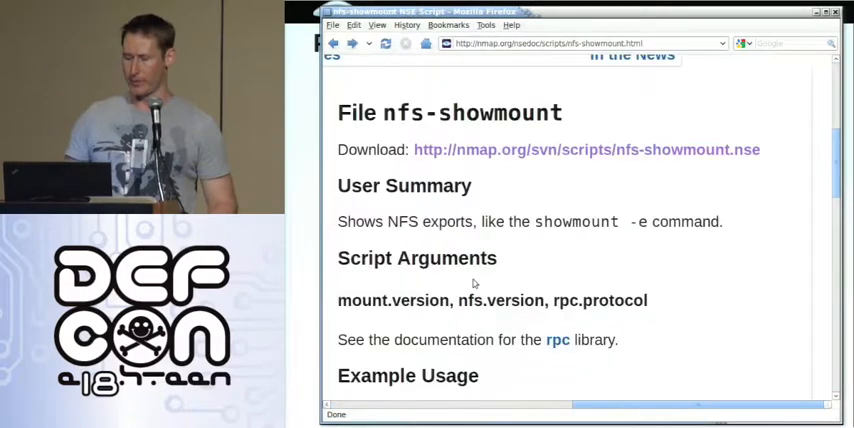
scroll(down, 3)
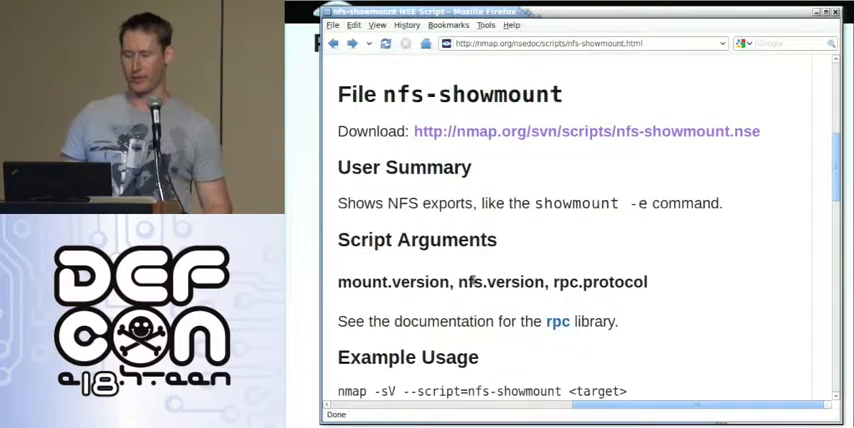
scroll(down, 3)
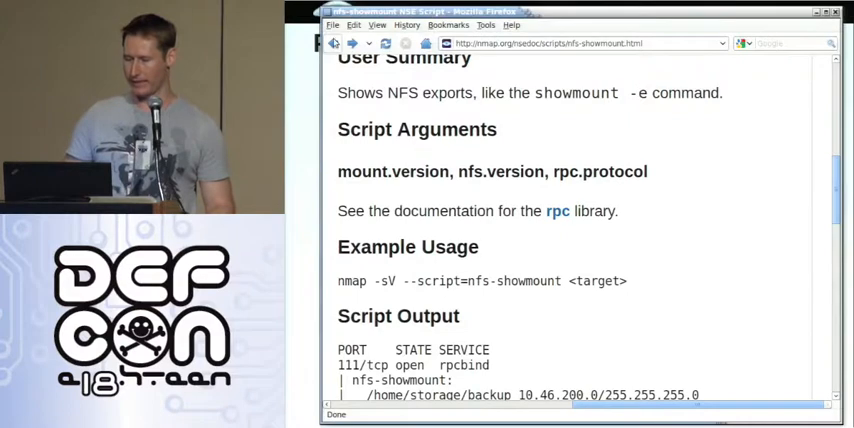
Return to the discovery list, open nfs-ls, and scroll to its example usage and output
click(334, 43)
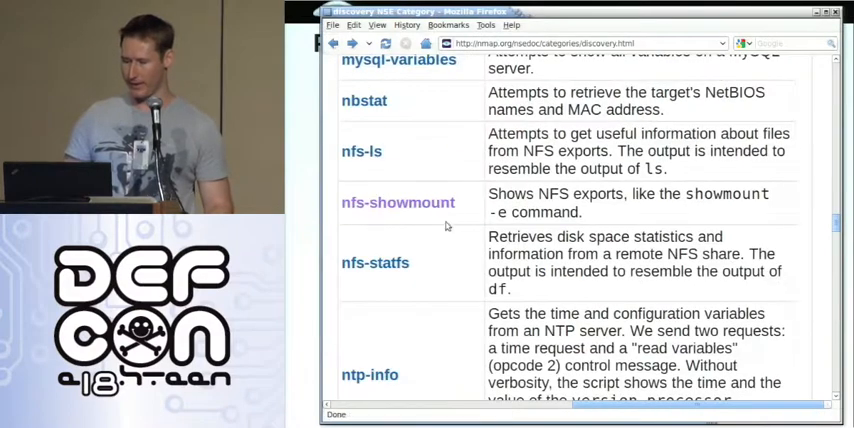
click(361, 151)
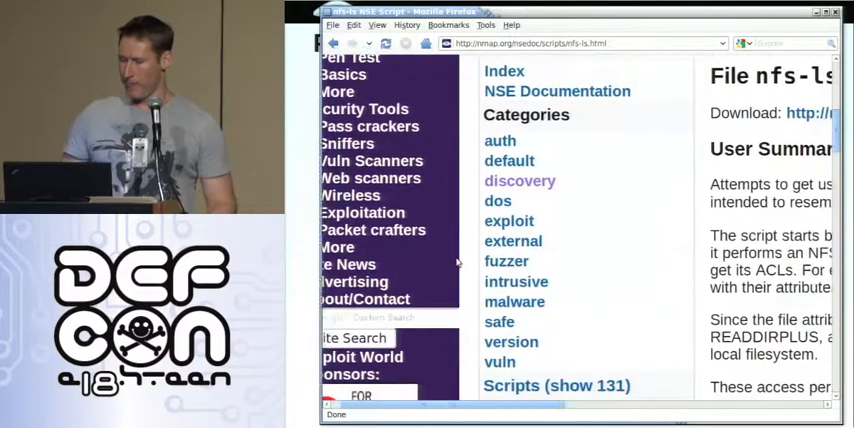
scroll(down, 3)
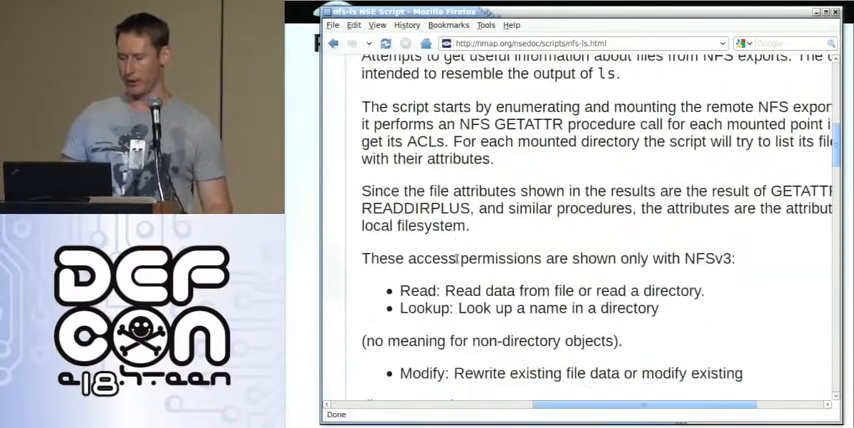
scroll(down, 3)
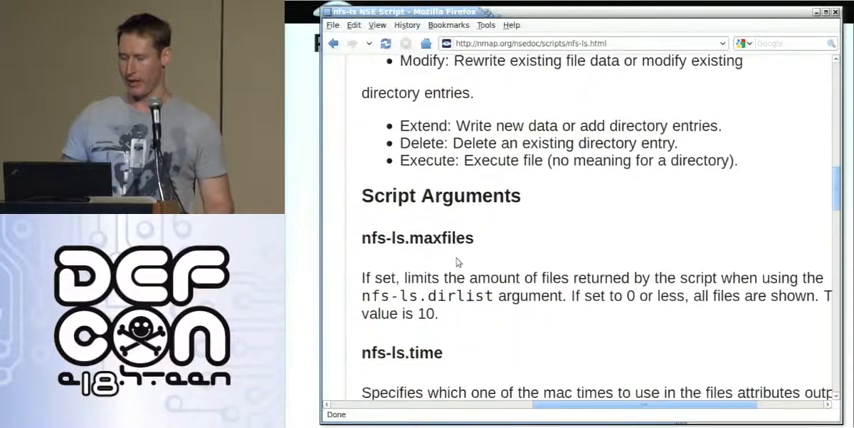
scroll(down, 3)
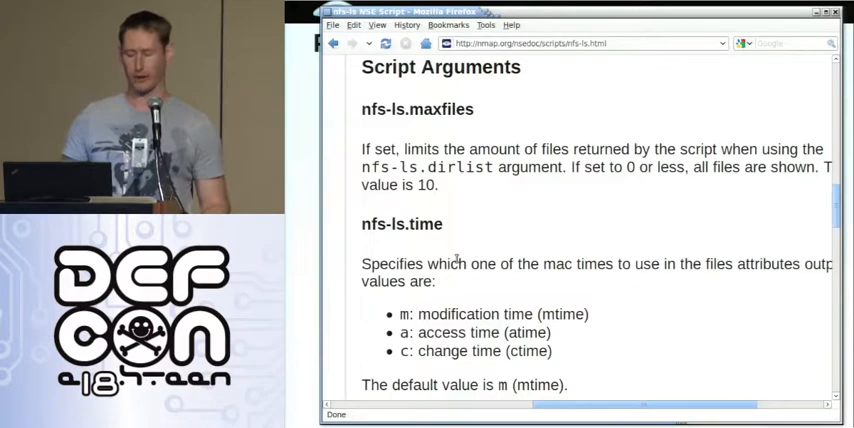
scroll(down, 3)
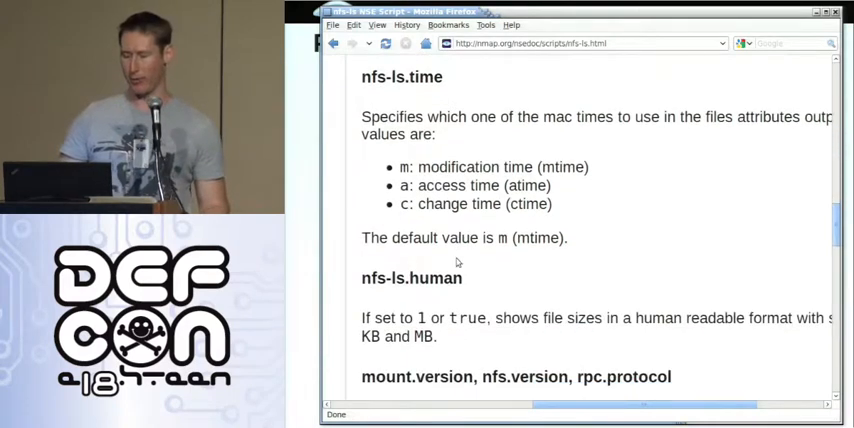
scroll(down, 3)
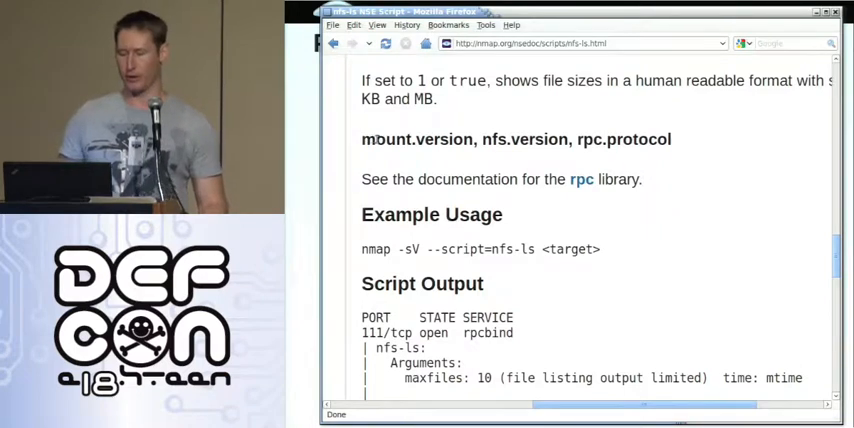
scroll(down, 3)
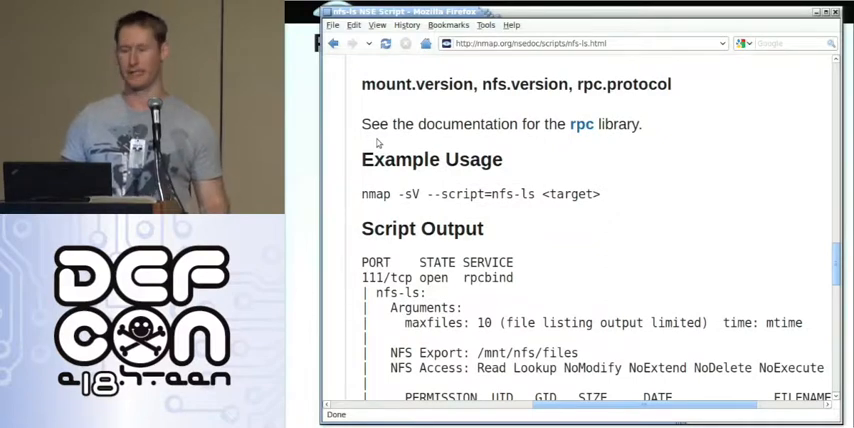
scroll(down, 3)
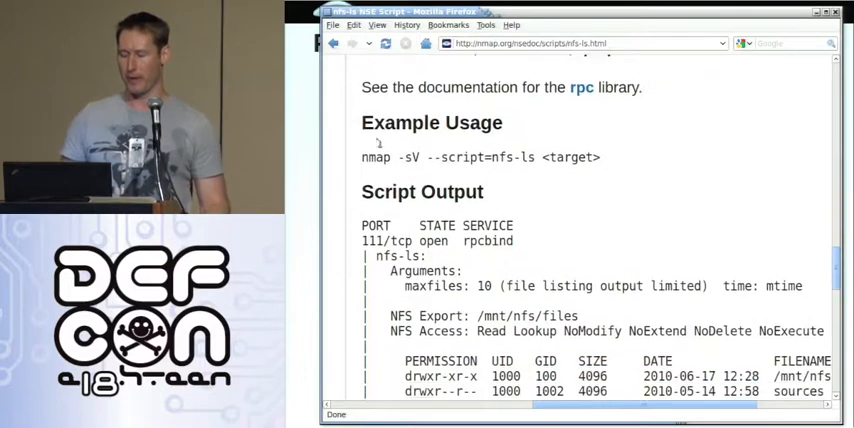
Scroll the nfs-ls page to its end: required libraries, categories, authors and license
scroll(down, 3)
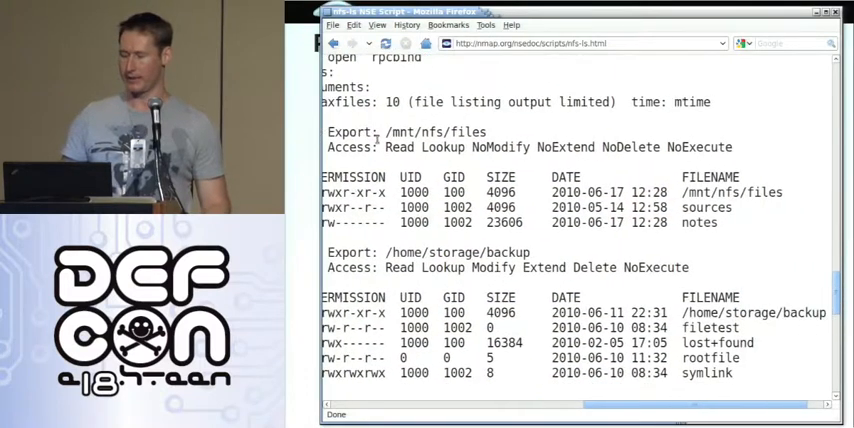
scroll(down, 3)
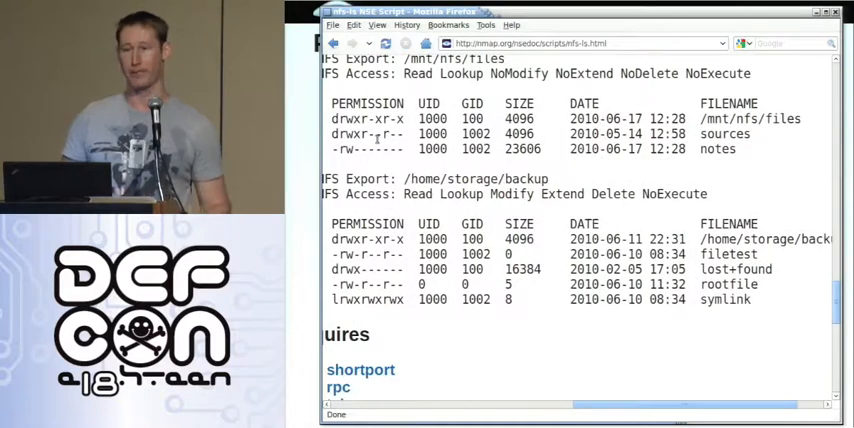
scroll(down, 3)
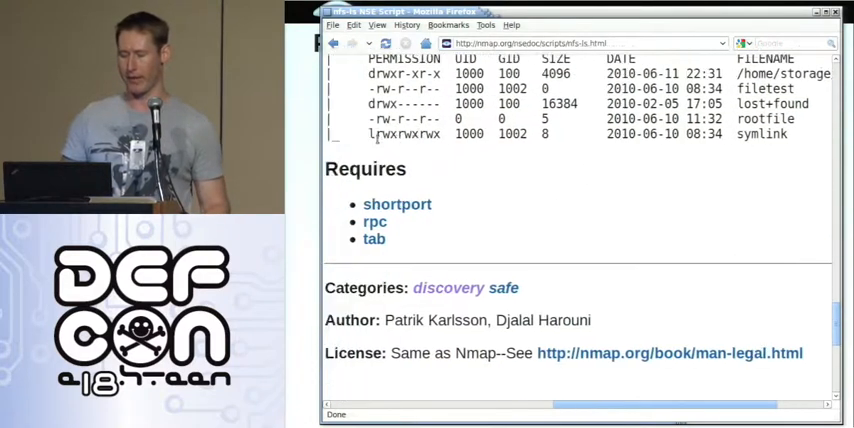
scroll(down, 3)
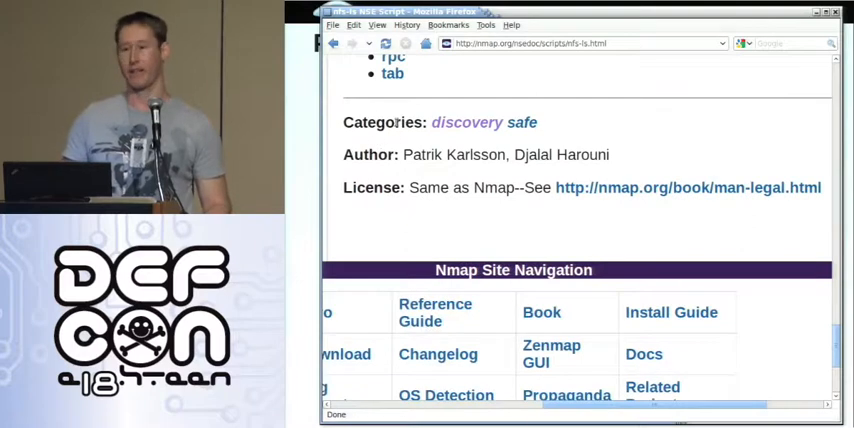
mouse_move(410, 145)
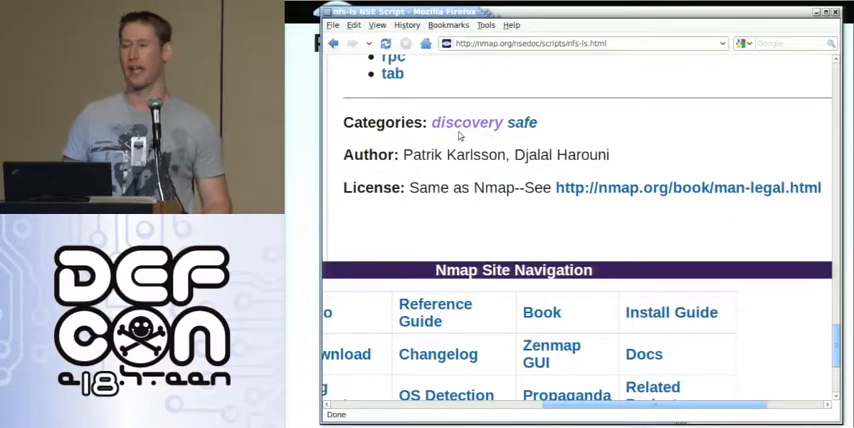
mouse_move(522, 122)
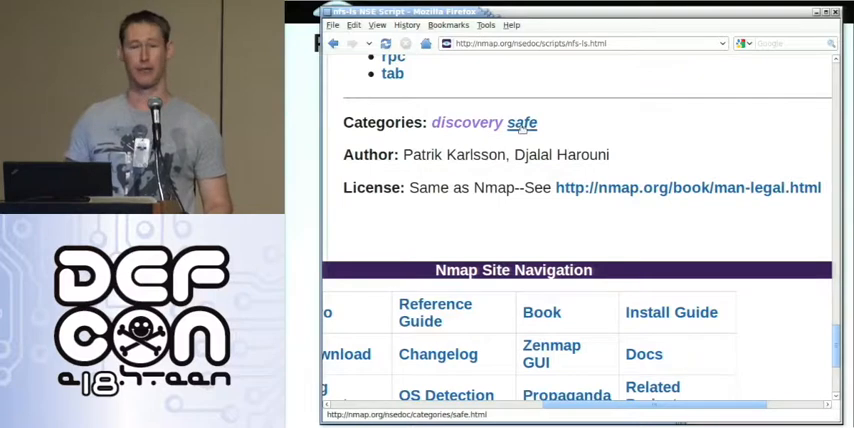
mouse_move(493, 98)
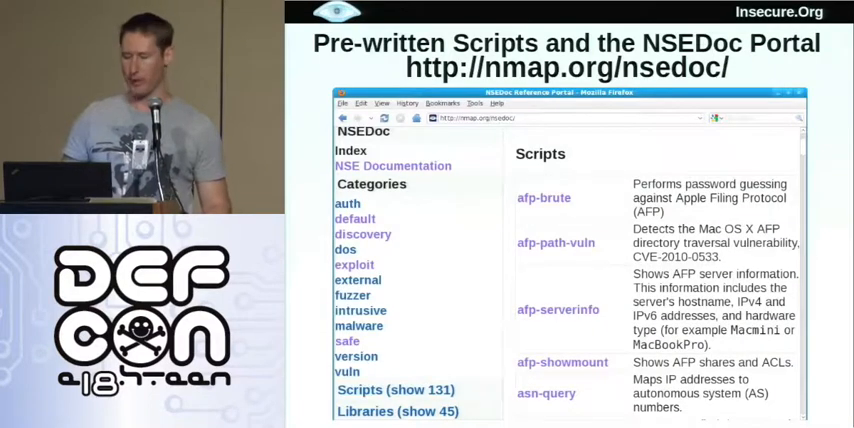
key(Right)
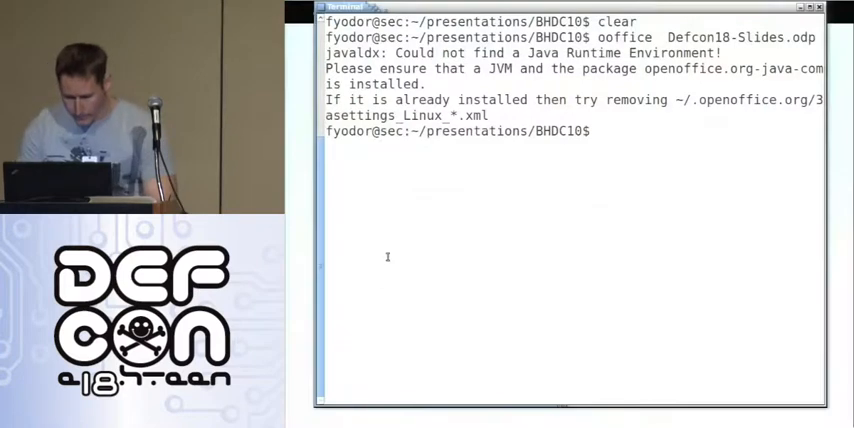
Open the Windows scan log logs/ms-vscan.nmap in vi from the shell prompt
text(vi logs)
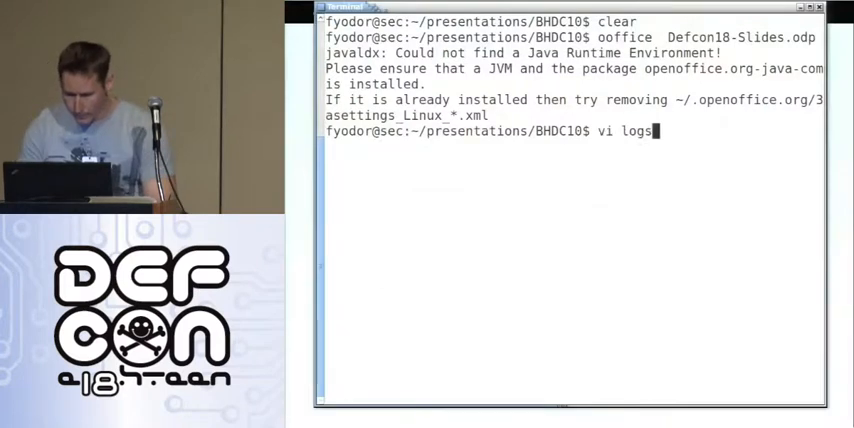
text(/ms-)
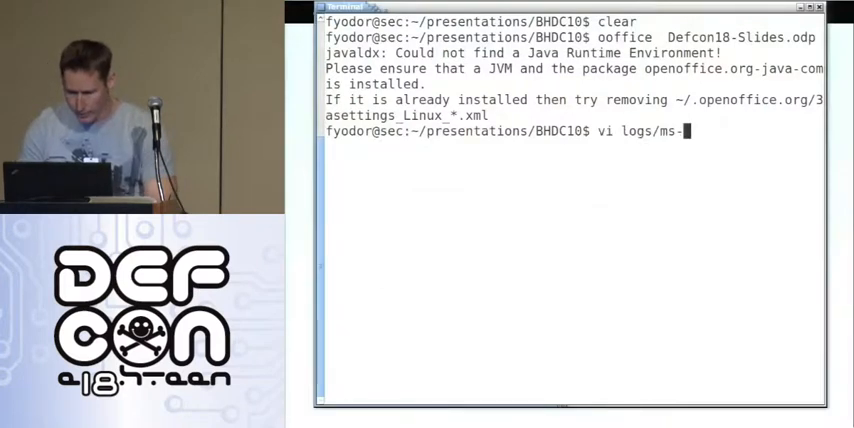
text(vscan.)
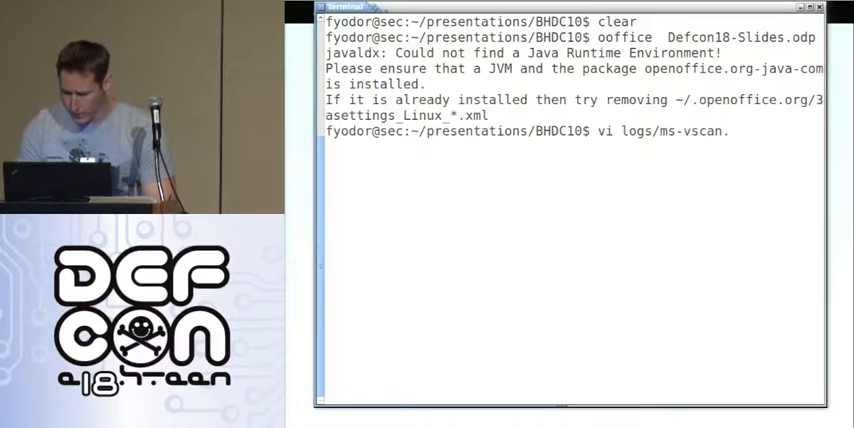
text(.nmap)
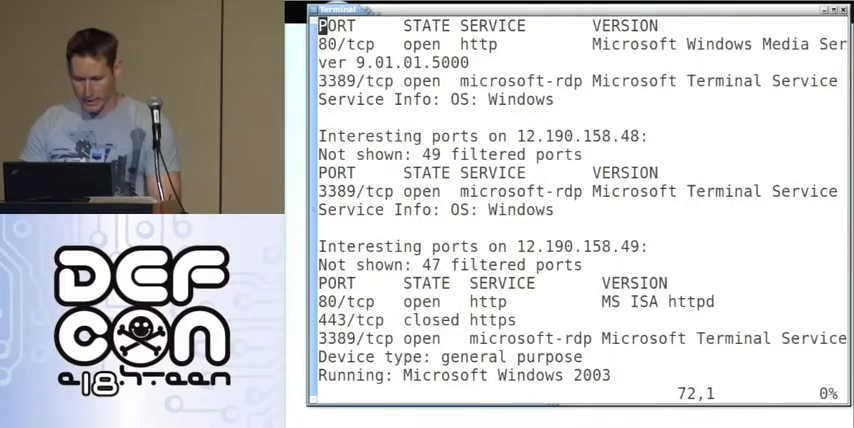
Scroll through the ms-vscan.nmap scan results, then quit vi back to the shell
scroll(down, 3)
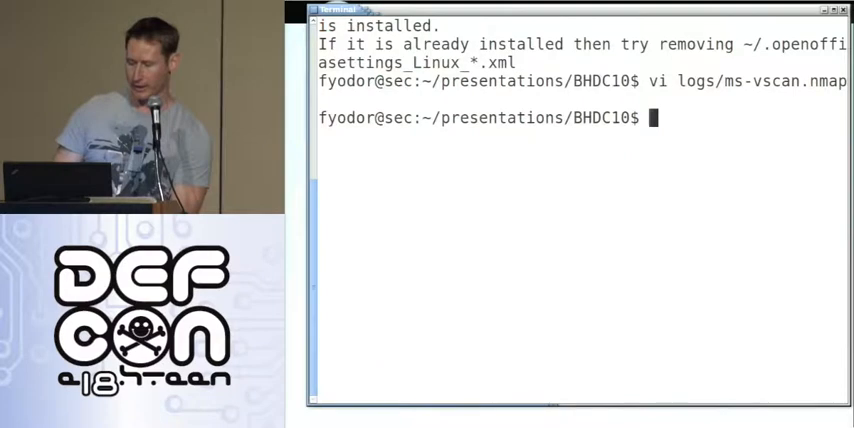
Show the ../comm command file and type the pipeline tallying open ports in ms-vscan.nmap
text(cat ../c)
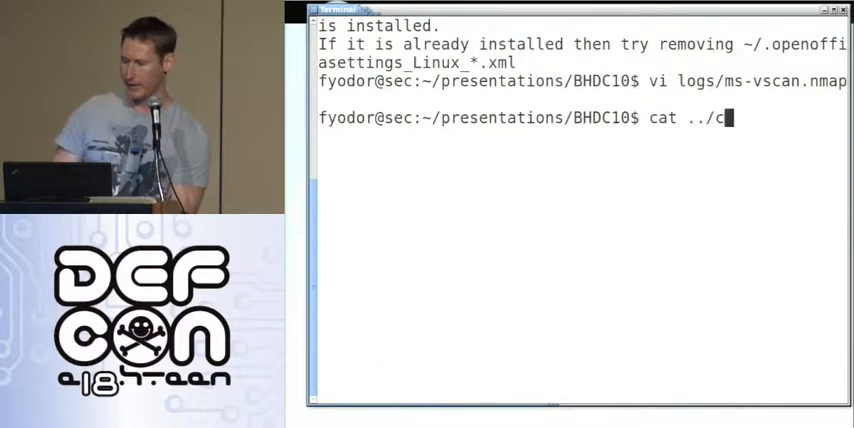
text(ommands)
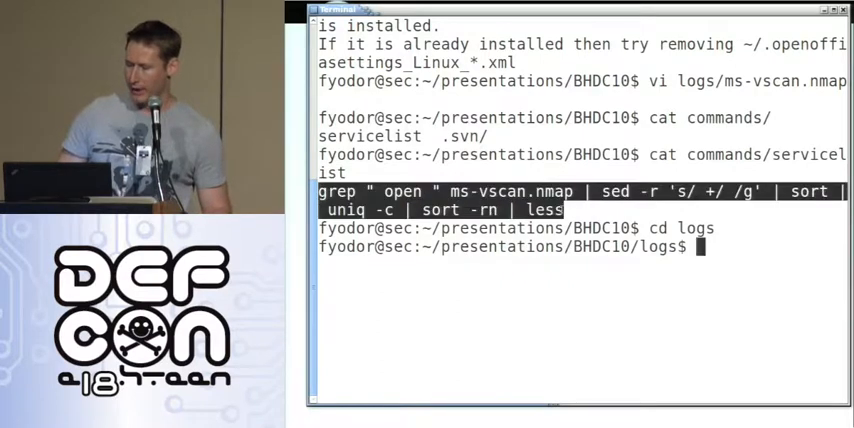
text(grep " open " ms-vscan.nmap | sed -r 's/ +/ /g' | sort | uniq -c | sort -rn | less)
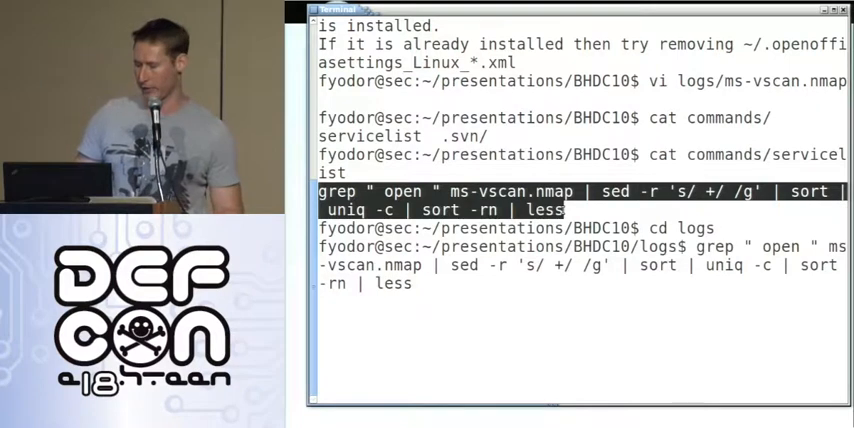
key(Return)
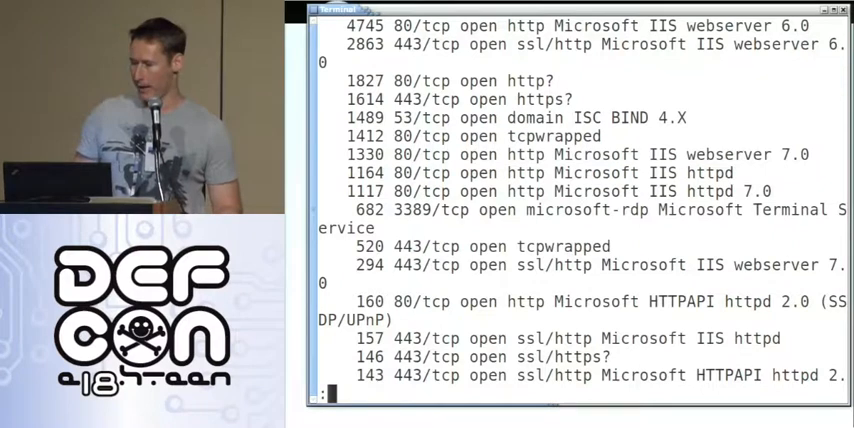
scroll(down, 3)
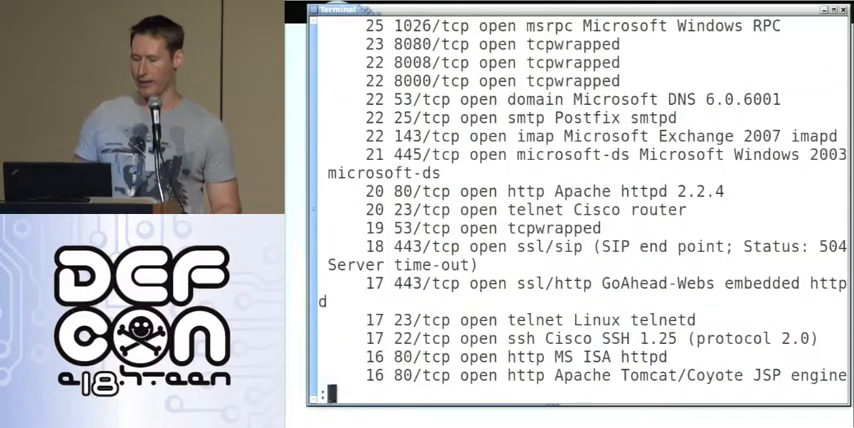
scroll(down, 3)
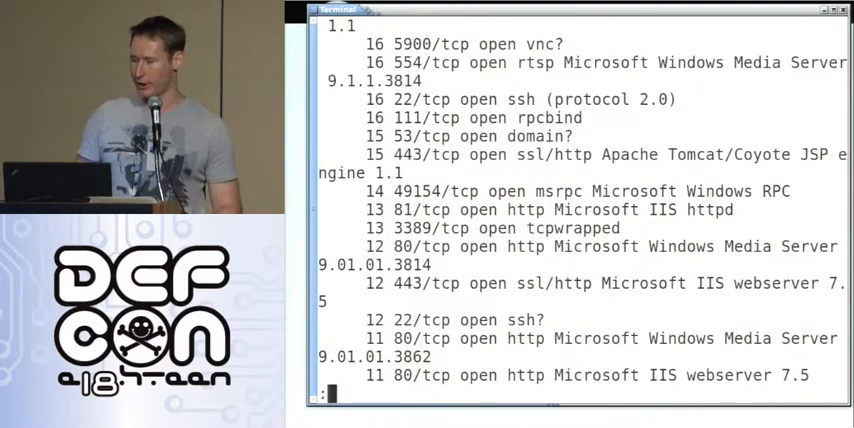
scroll(down, 3)
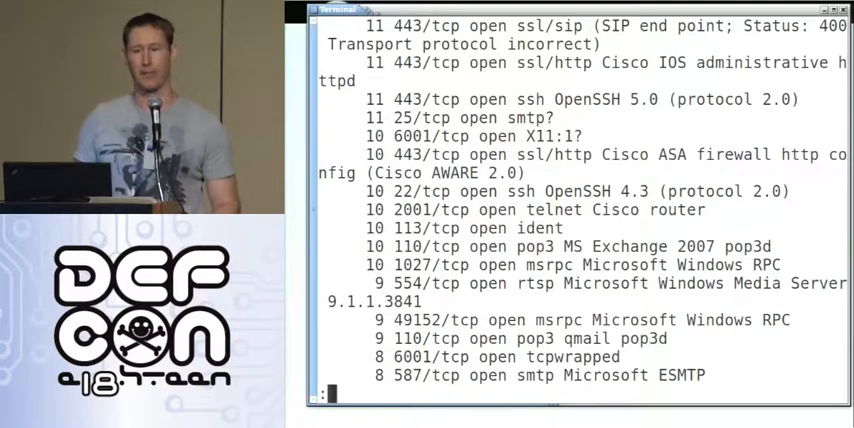
scroll(down, 3)
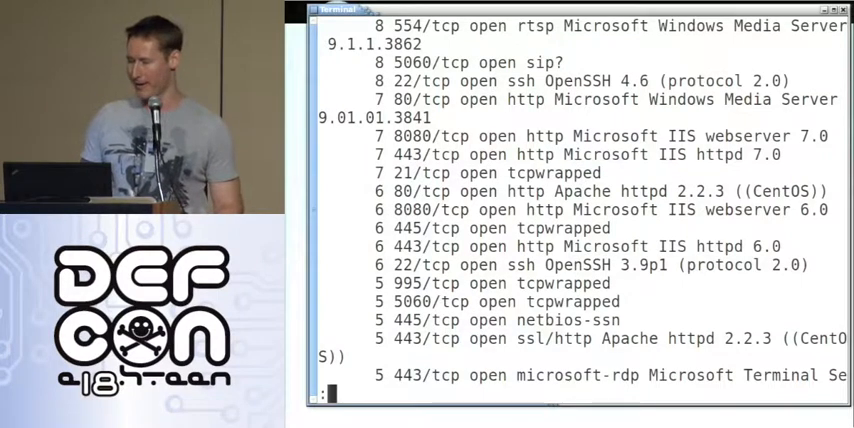
scroll(down, 3)
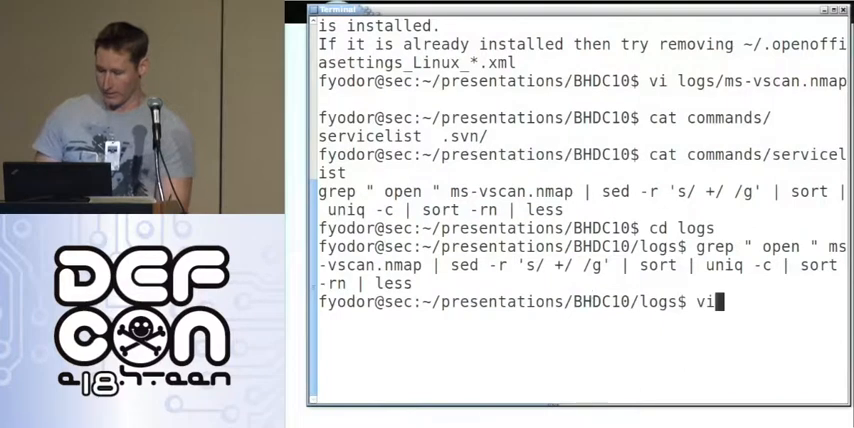
Open ms-smbscan.nmap in vi and scroll to the 207.68.207.201 port table
key(Tab)
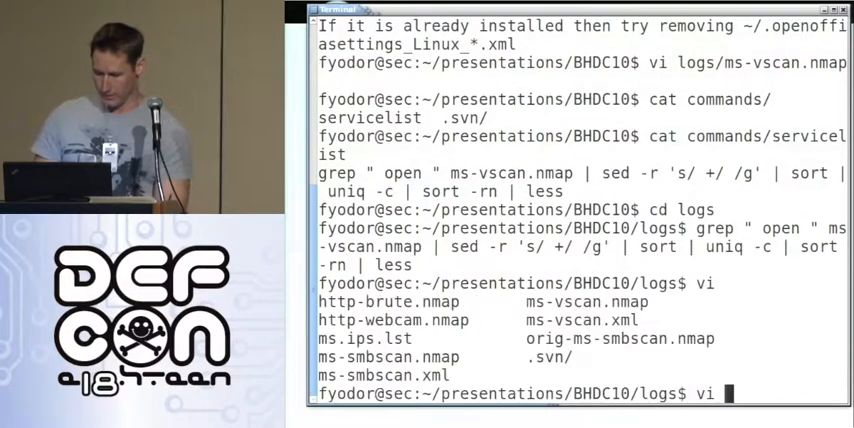
text(ms-smbscan.)
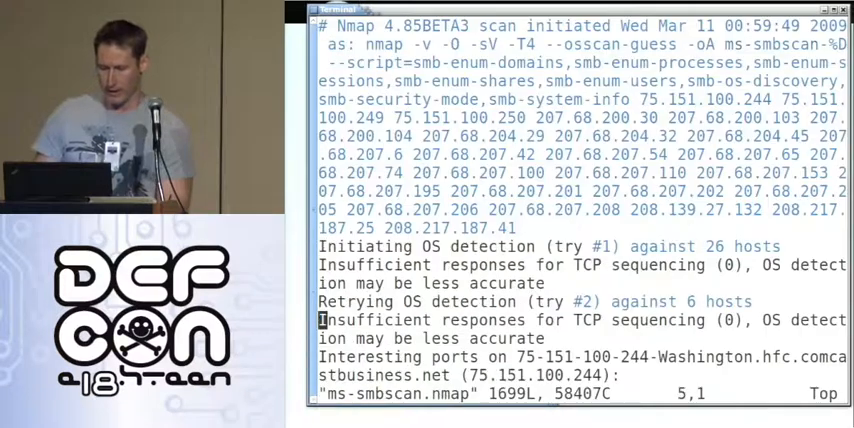
scroll(down, 3)
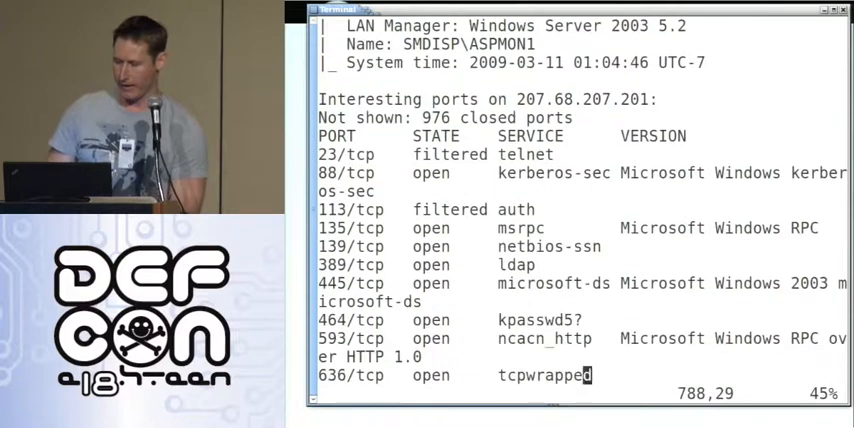
scroll(down, 3)
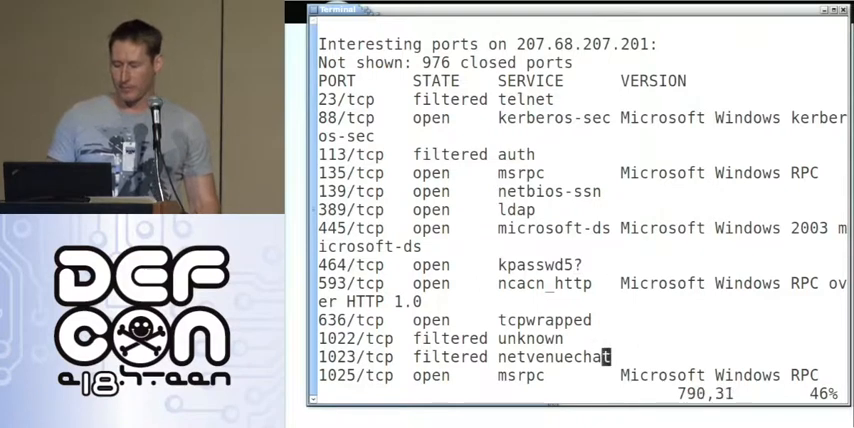
scroll(down, 3)
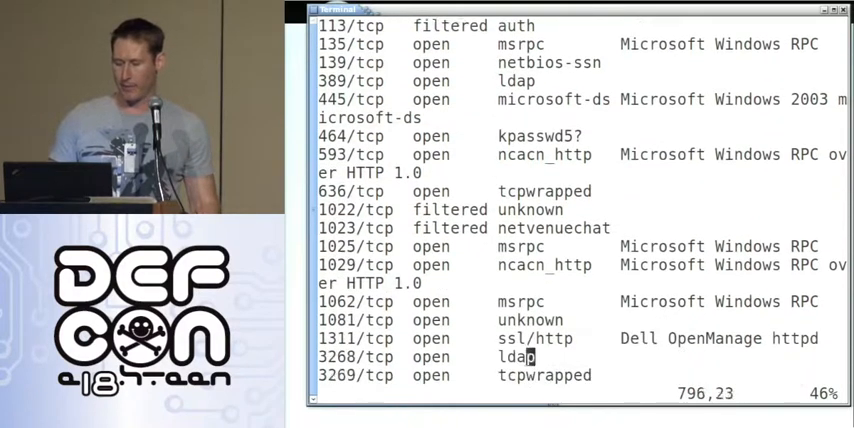
scroll(down, 3)
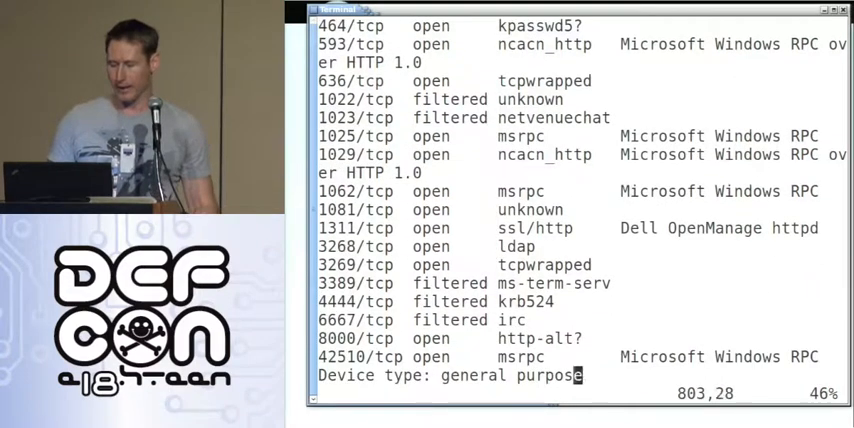
scroll(down, 3)
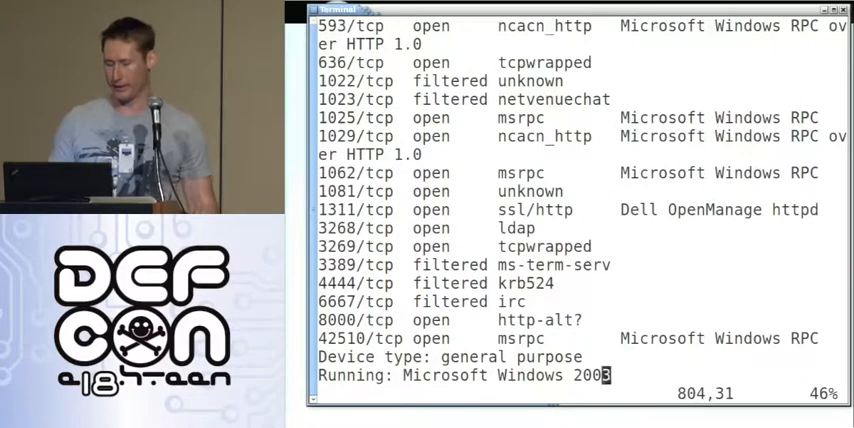
scroll(down, 3)
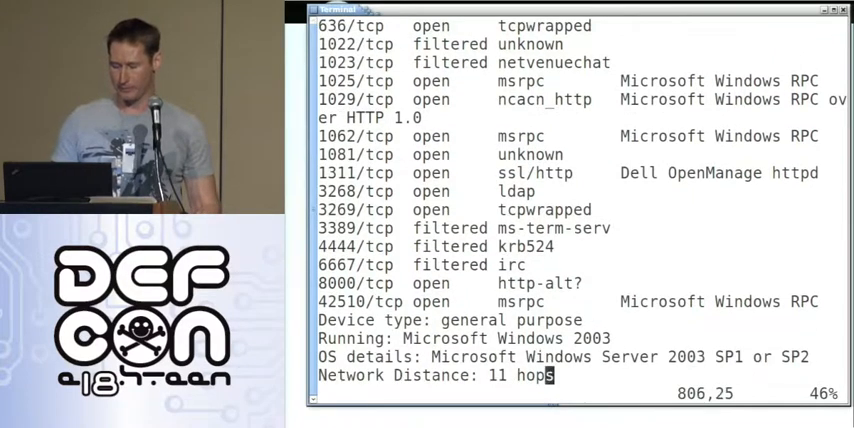
scroll(down, 3)
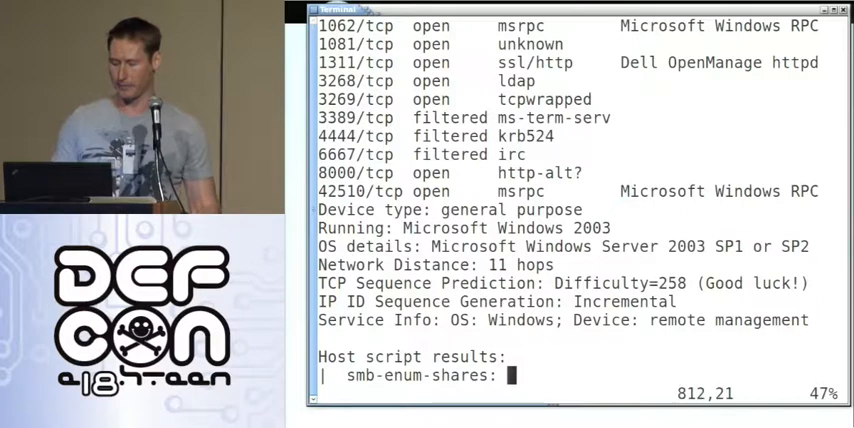
scroll(down, 3)
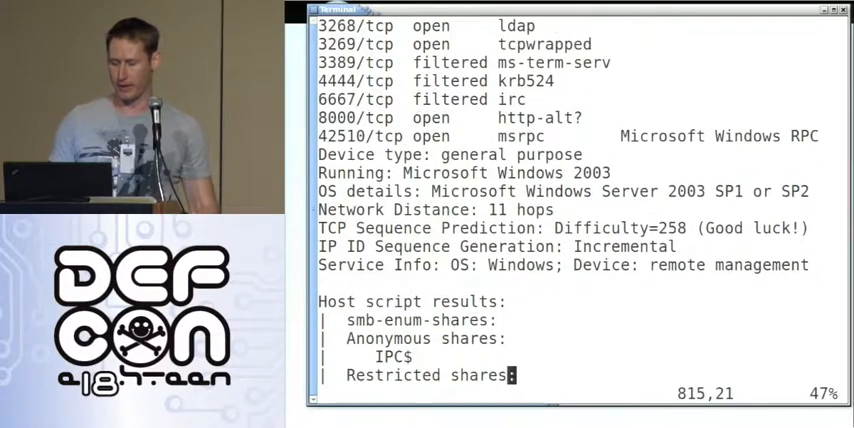
scroll(down, 3)
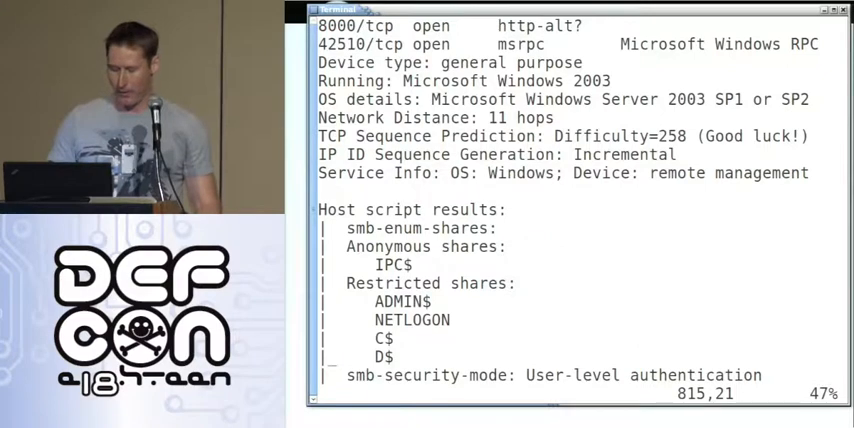
scroll(down, 3)
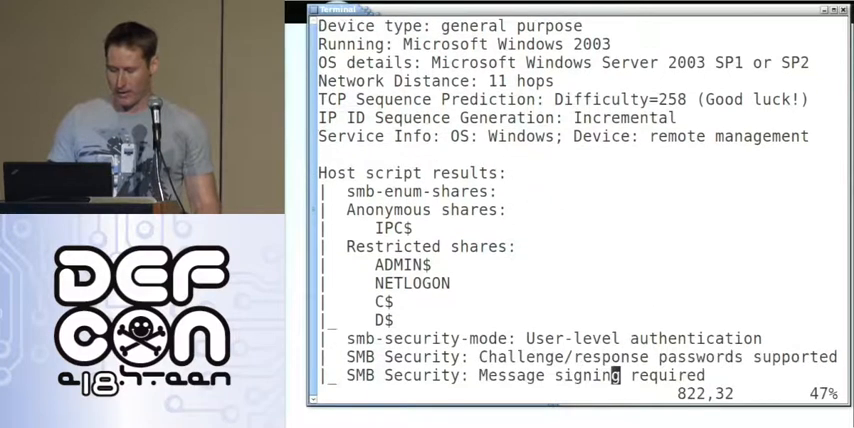
scroll(down, 3)
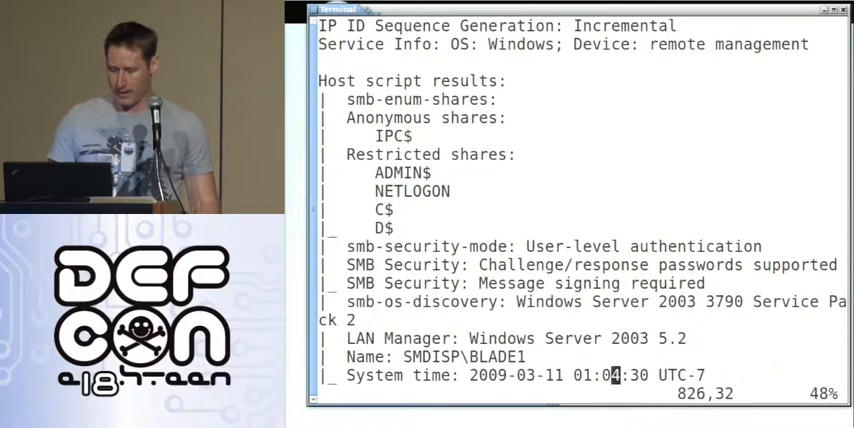
scroll(down, 3)
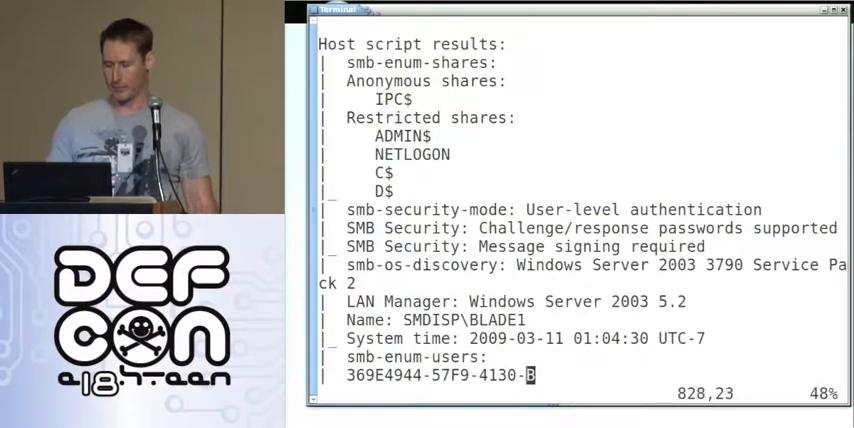
scroll(down, 3)
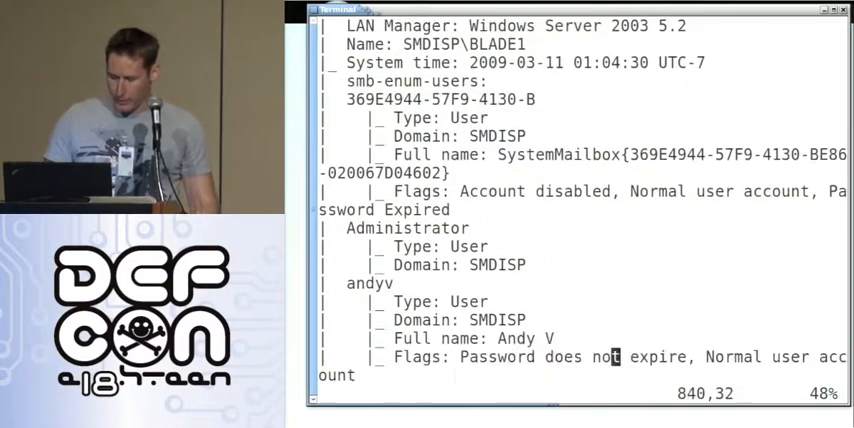
scroll(down, 3)
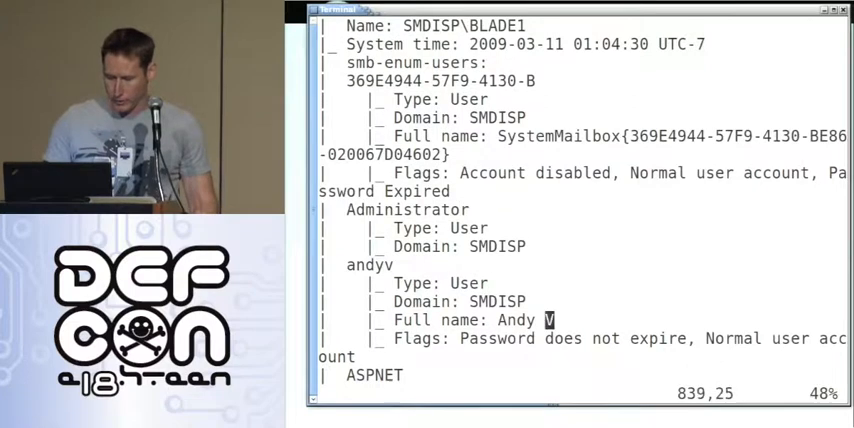
scroll(down, 3)
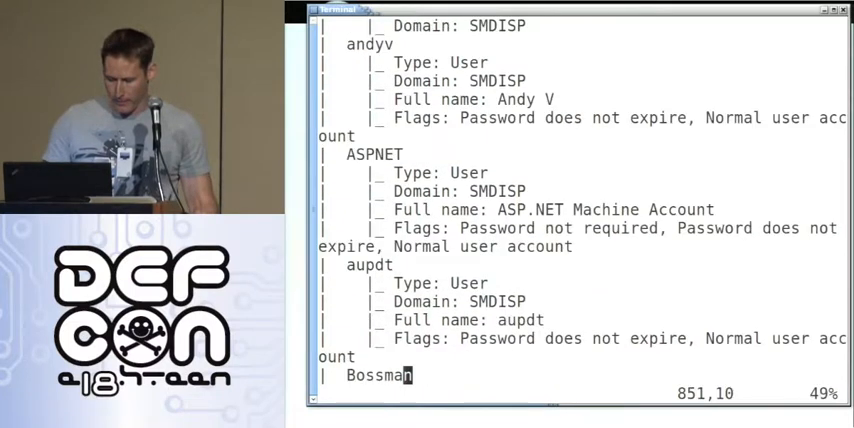
scroll(down, 3)
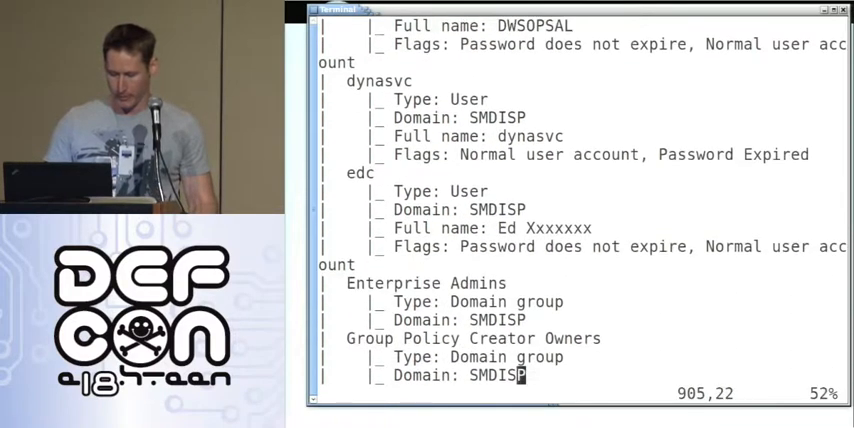
scroll(down, 3)
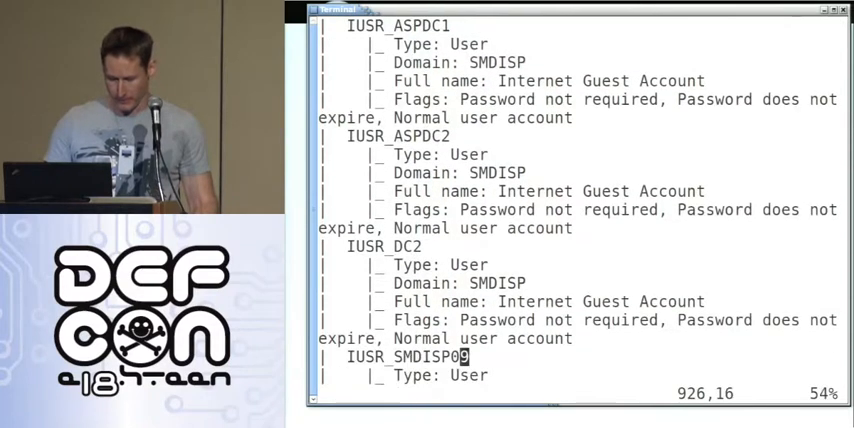
scroll(down, 3)
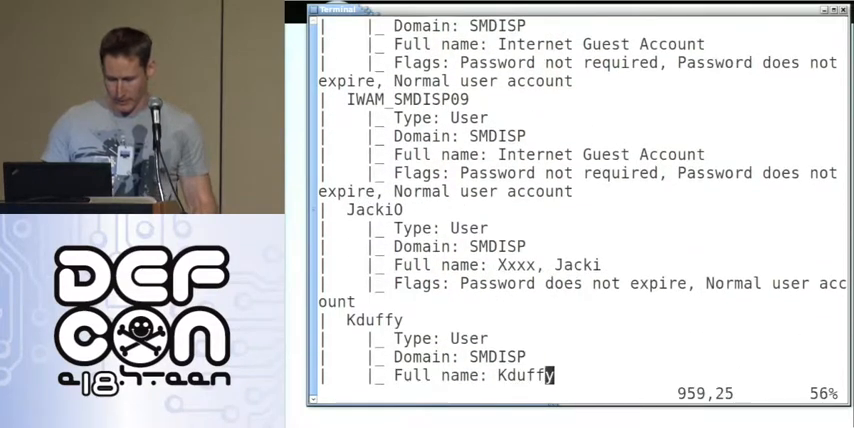
Scroll further past MSB50NET, sara and Shag down to SUPPORT_388945a0
scroll(down, 3)
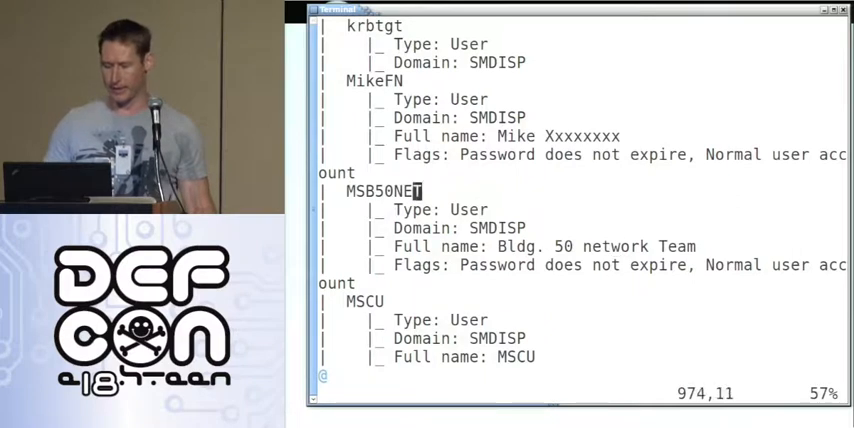
scroll(down, 3)
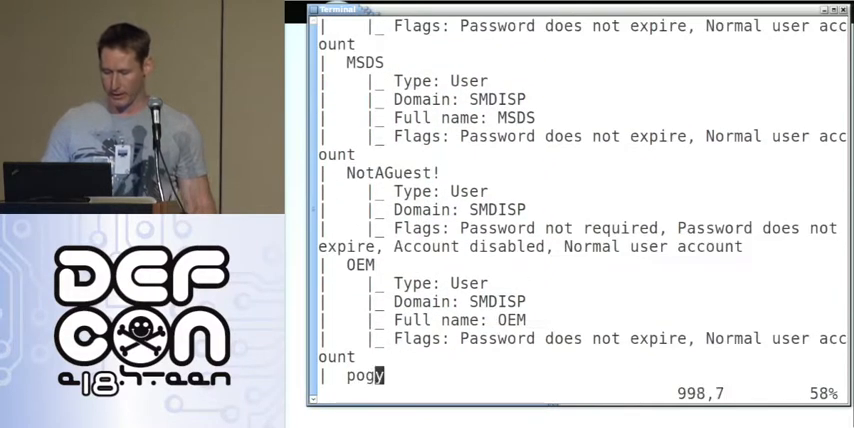
scroll(down, 3)
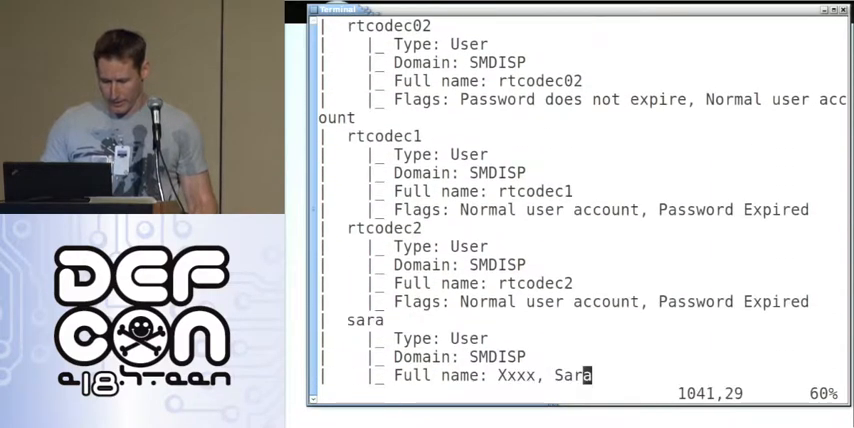
scroll(down, 3)
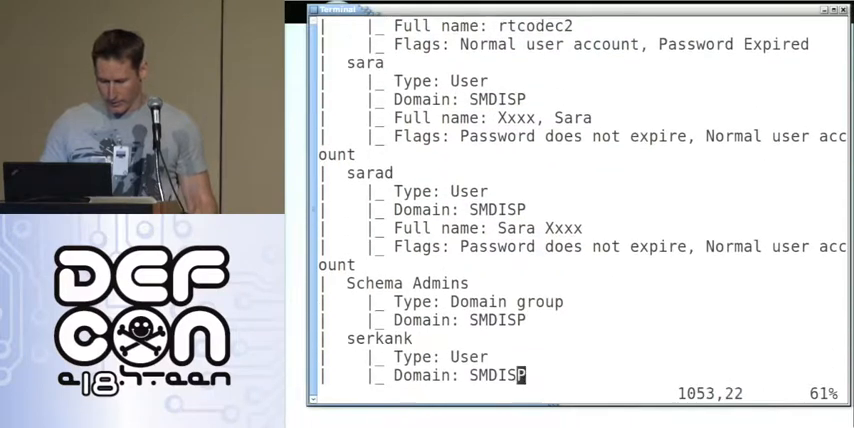
scroll(down, 3)
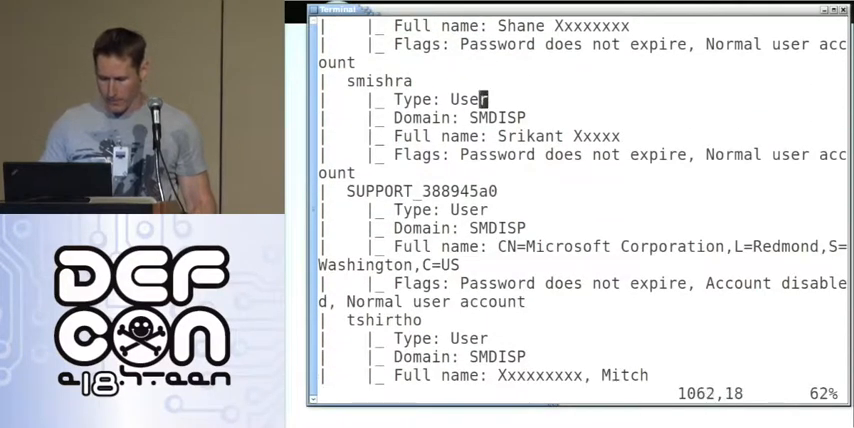
scroll(down, 3)
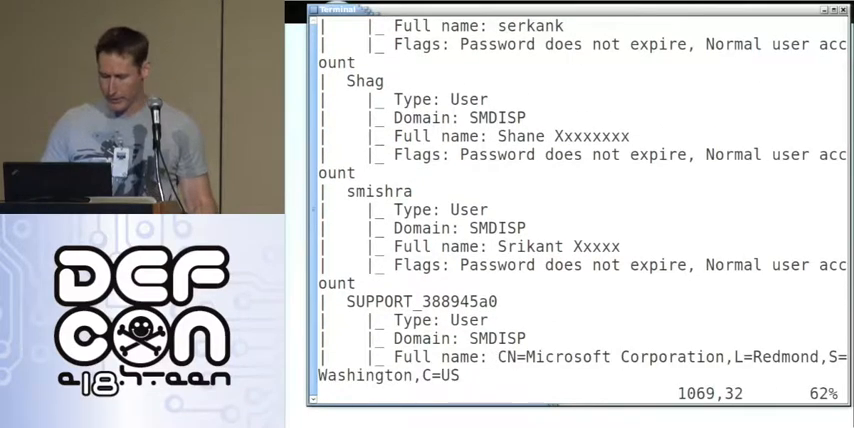
scroll(down, 3)
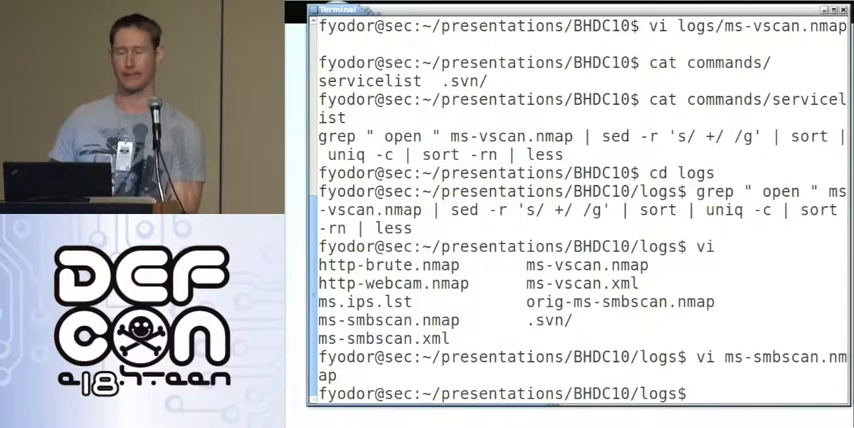
Count the lines of ~/nmap/scripts/rpcinfo.nse with wc -l (46 lines)
text(wc -l)
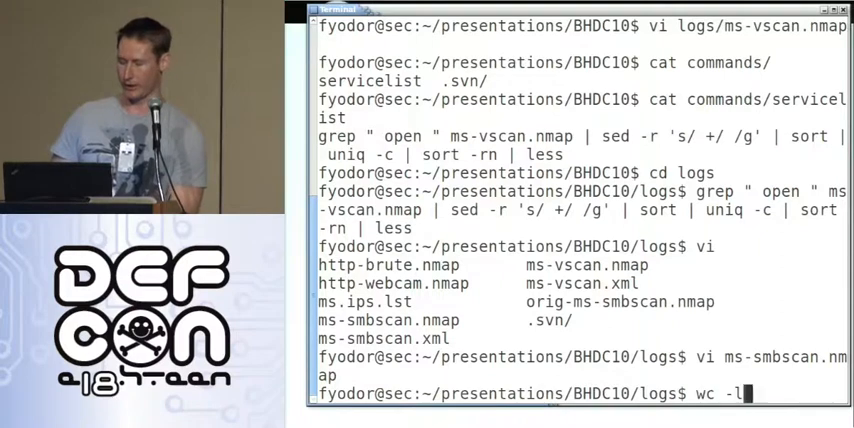
text(~/s)
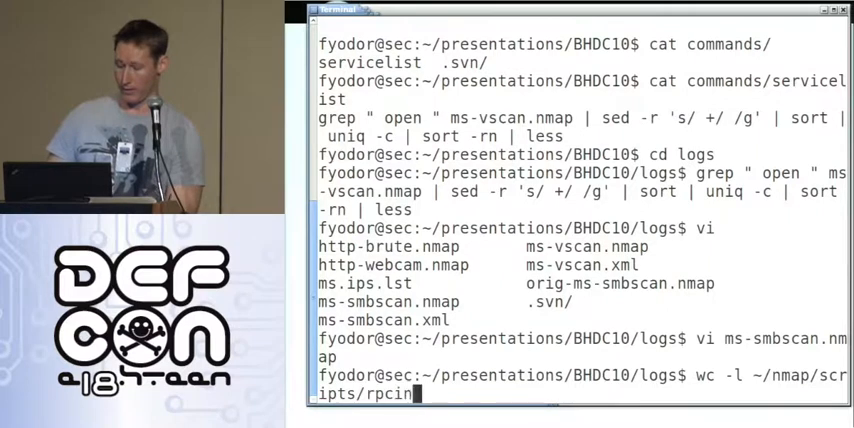
key(Return)
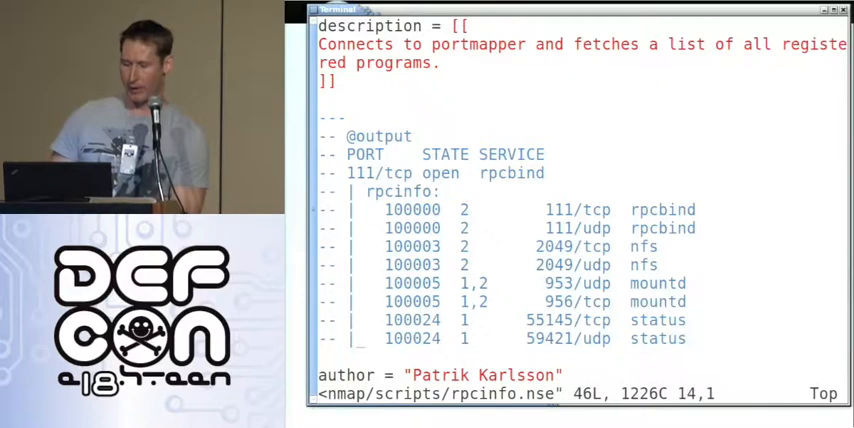
Read through rpcinfo.nse's description, portrule and action code in vi
scroll(down, 3)
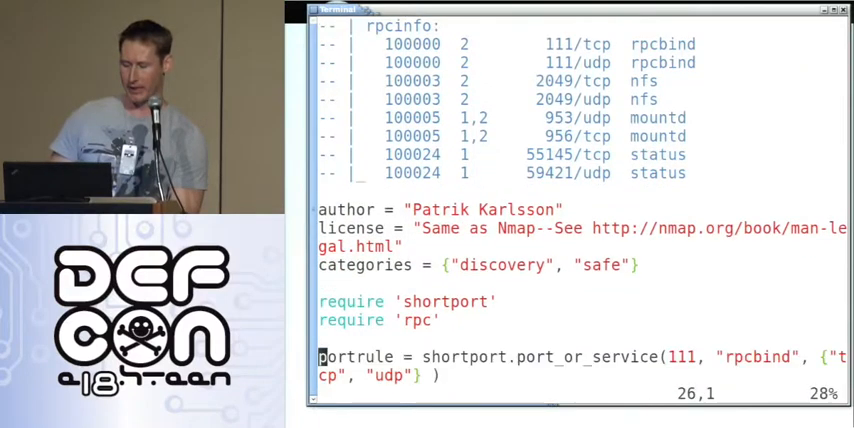
scroll(down, 3)
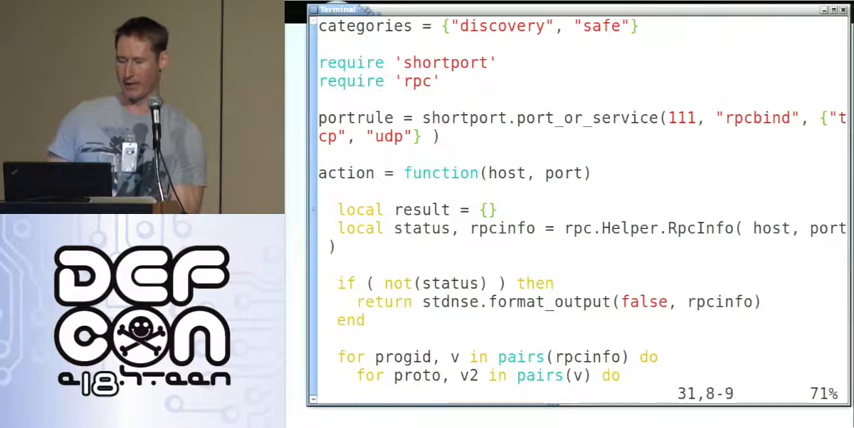
scroll(down, 3)
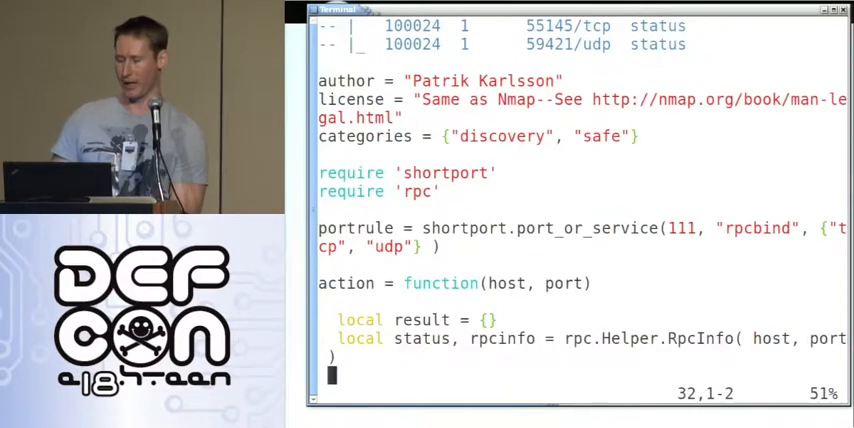
scroll(down, 3)
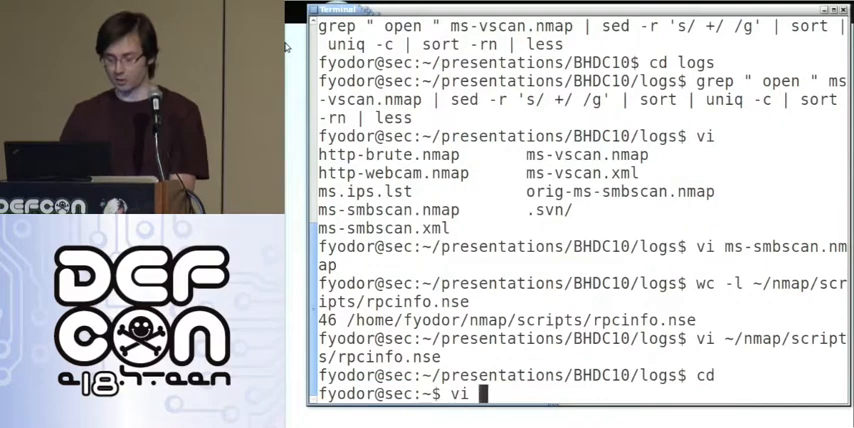
Create http-webcam.nse in vi with the description "Finds a webcam."
text(http-webcam.nse)
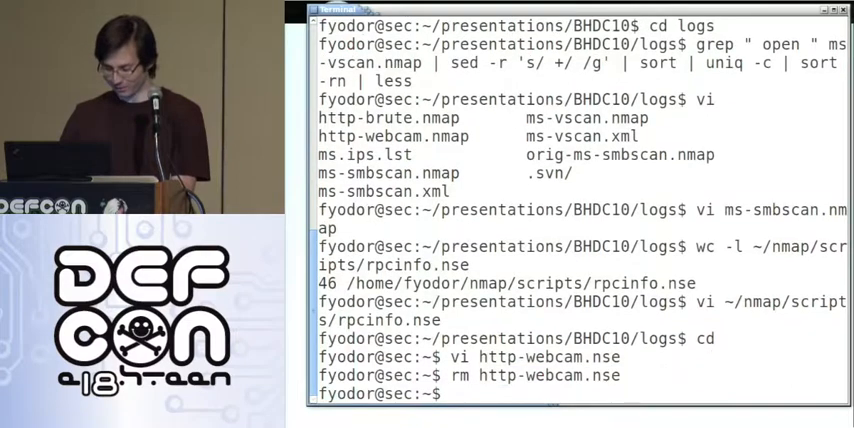
text(vi http-w)
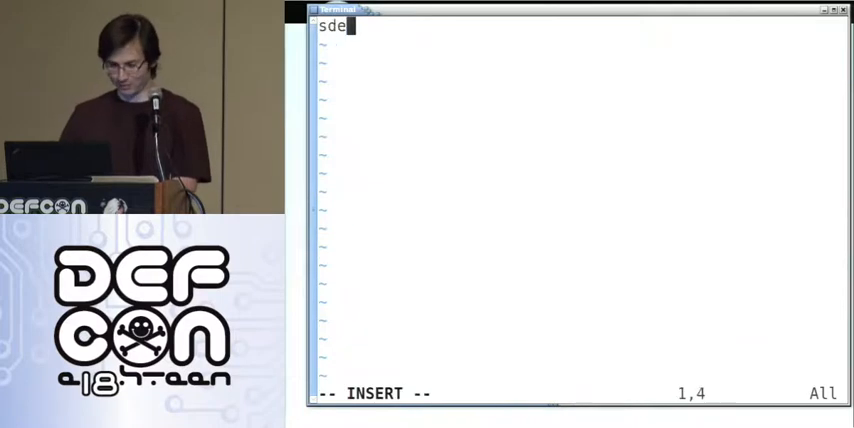
text(desct)
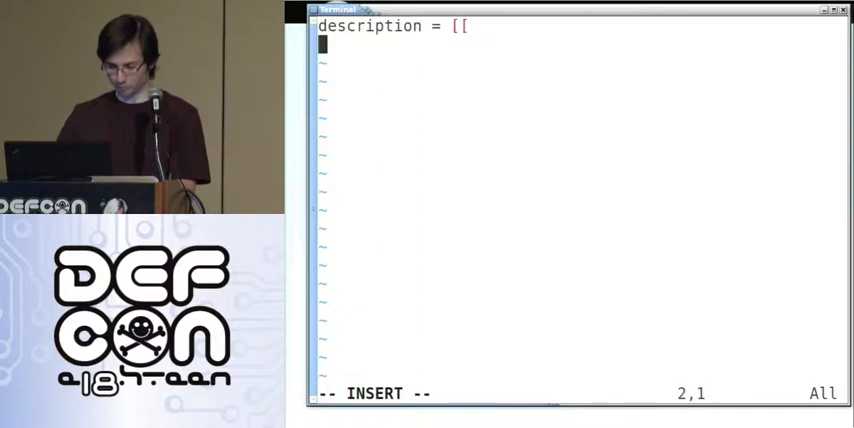
text(Finds a web)
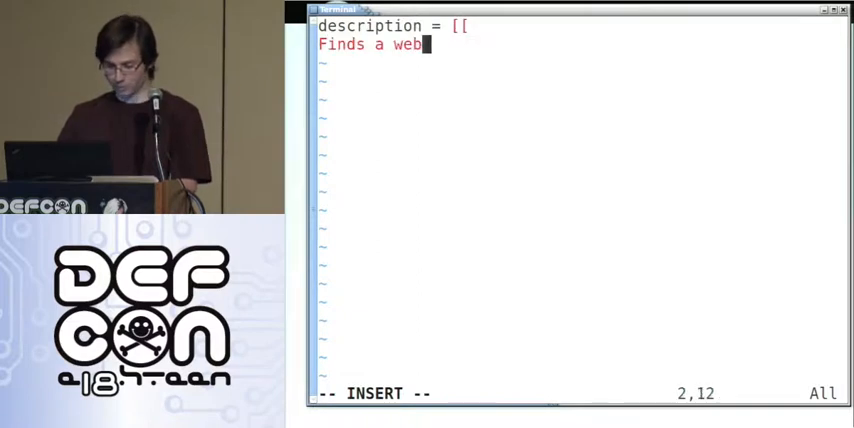
text(cam.)
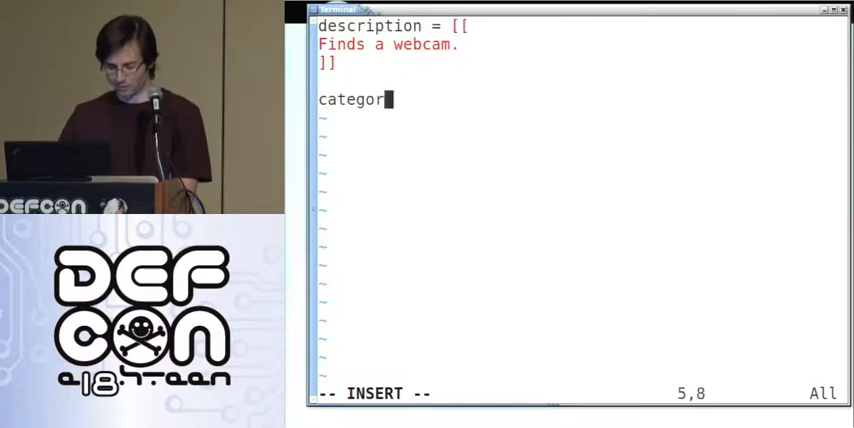
Add a categories table listing "safe" and "discovery"
text(ies = {")
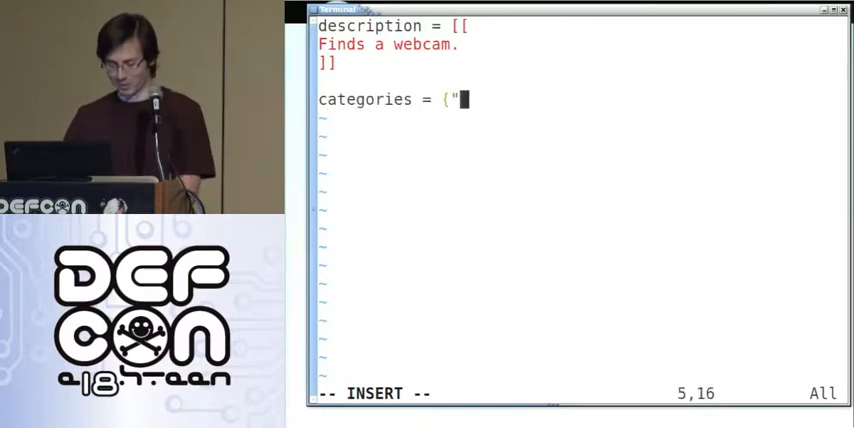
text(safe)
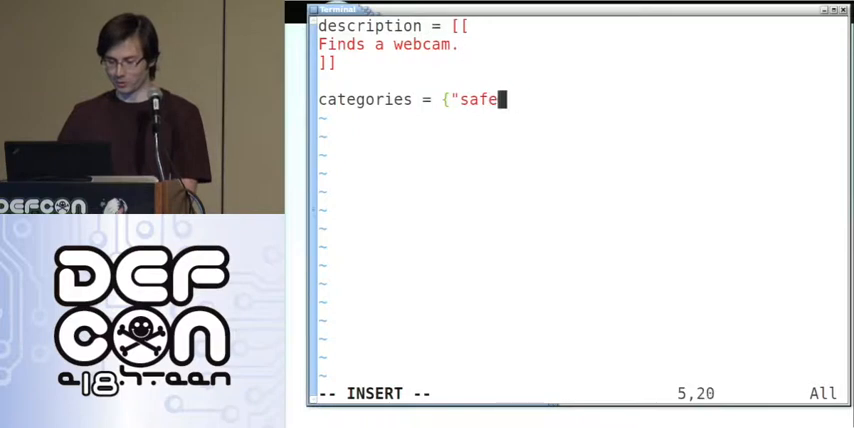
text(", "dis)
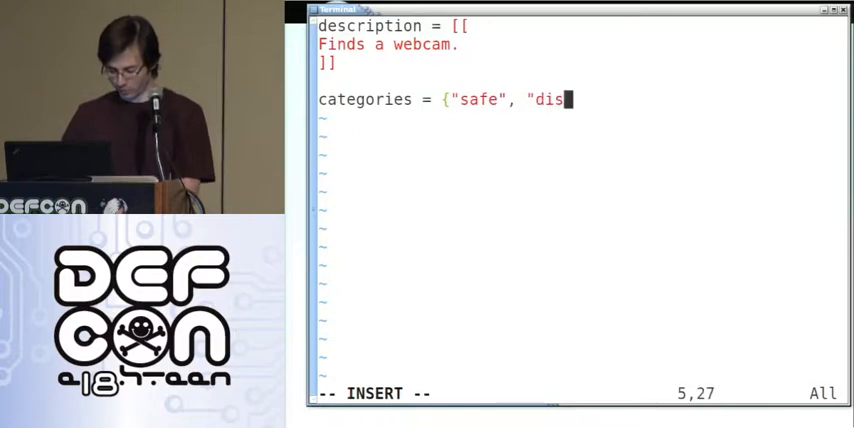
text(covery")
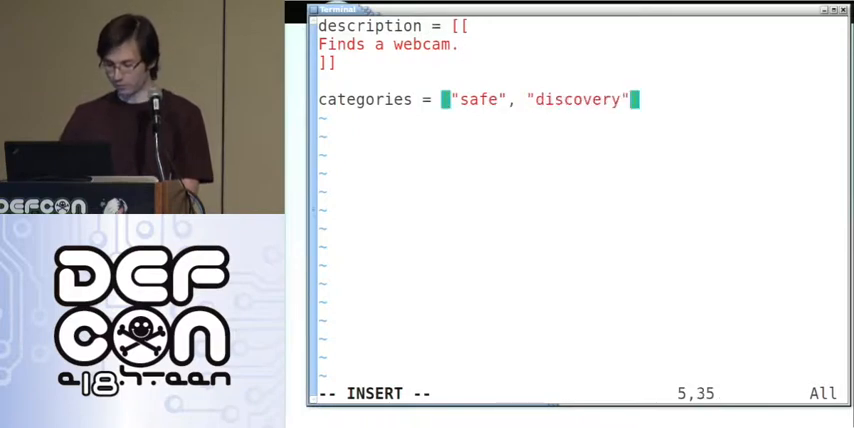
Write portrule(host, port) returning port.number == 80
text(fu)
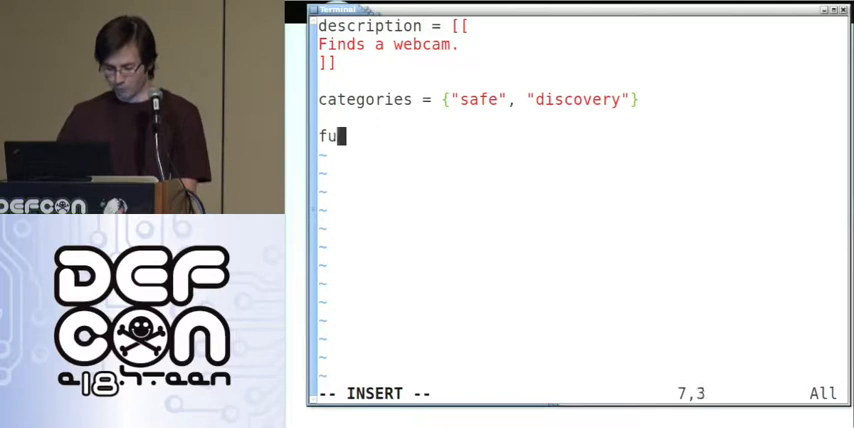
text(nction portrule)
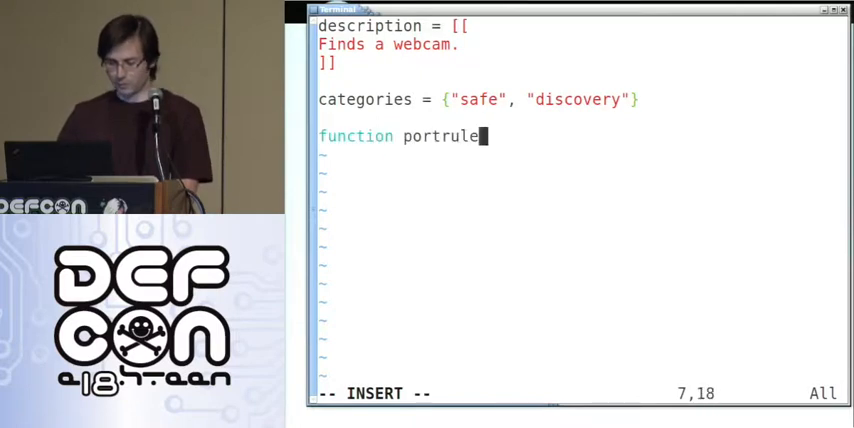
text((host, p)
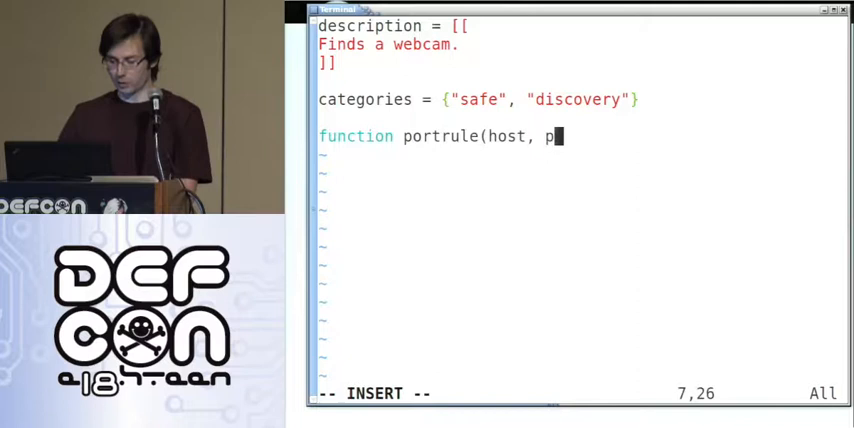
text(ort))
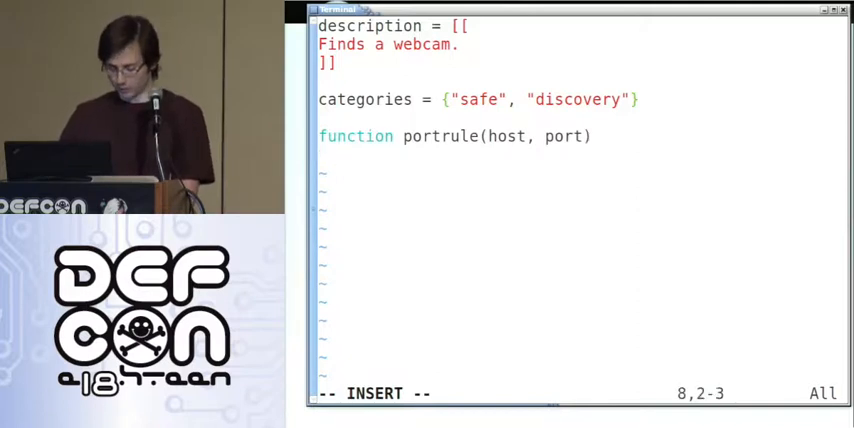
text(return port.)
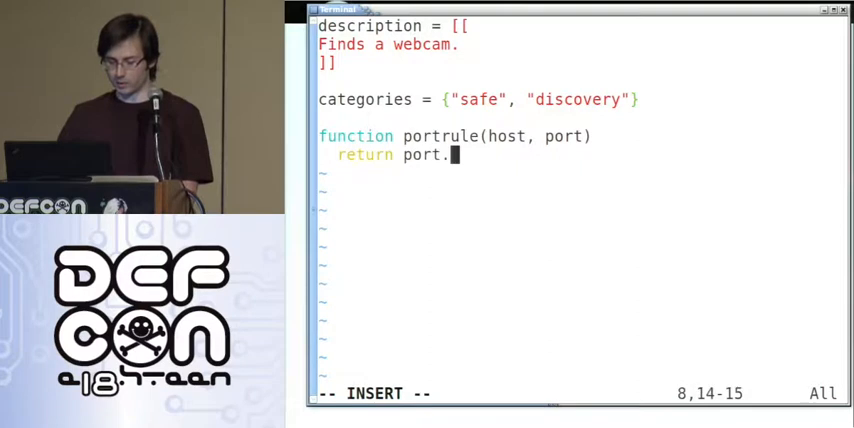
text(number == 80)
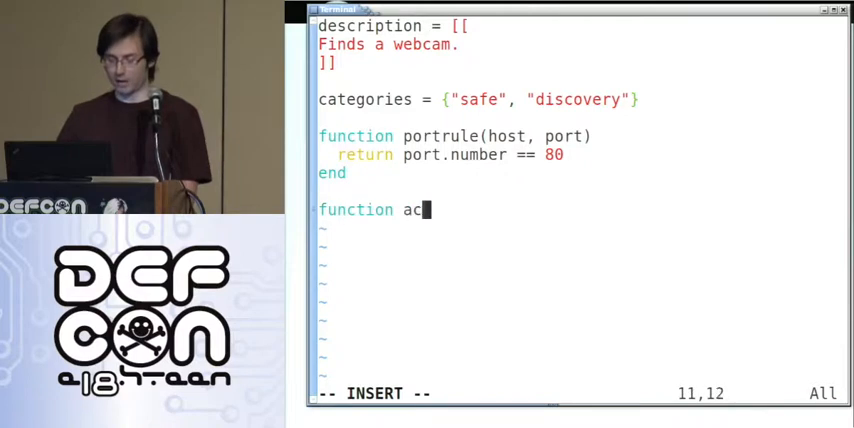
Add an empty action(host, port) function and a require("http") line above portrule
text(tion(host, port)
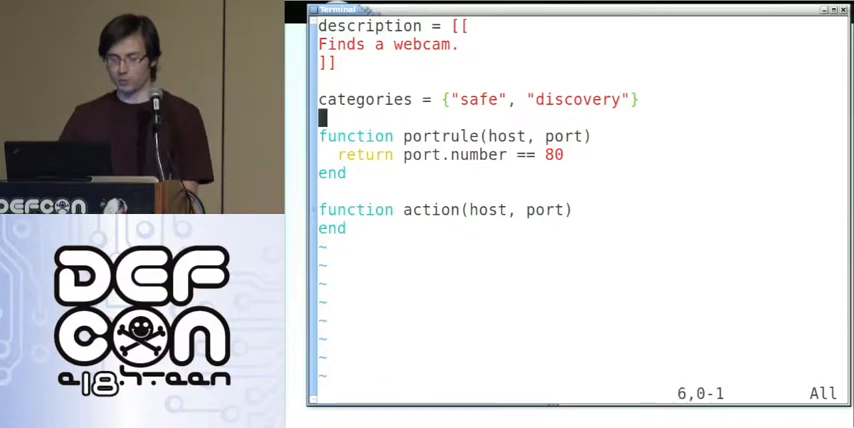
text(require("http)
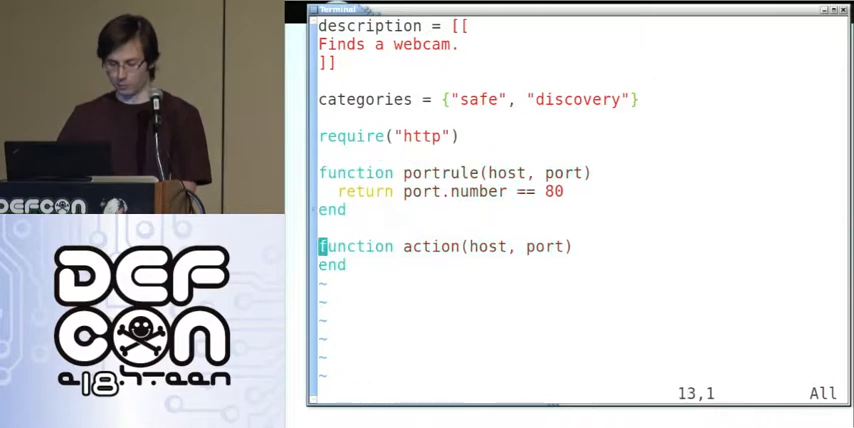
Declare local response and set it to http.get(host, port, "/cam.jpg")
text(local)
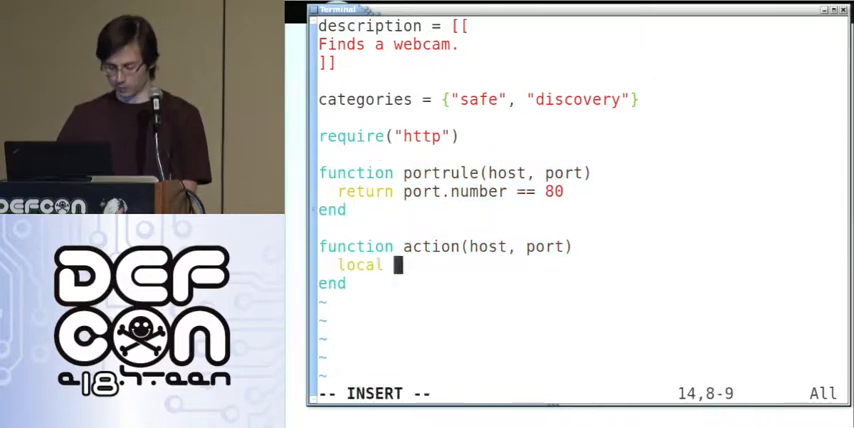
text(response)
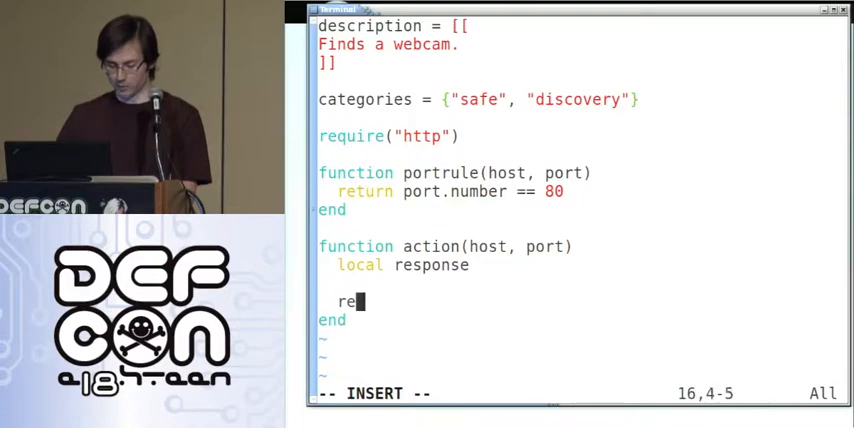
text(sponse = http.get)
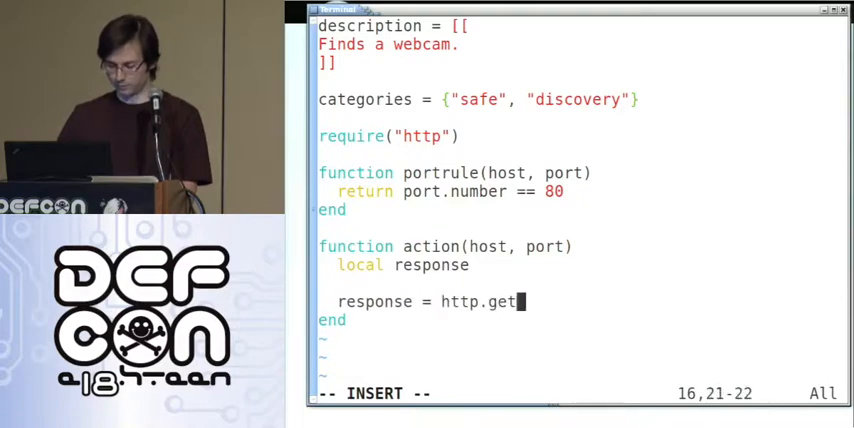
text((host, port, "/)
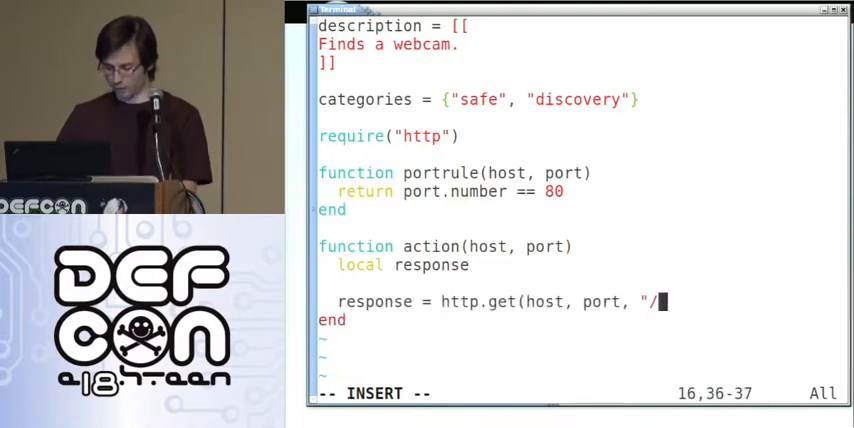
text(cam.jpg")
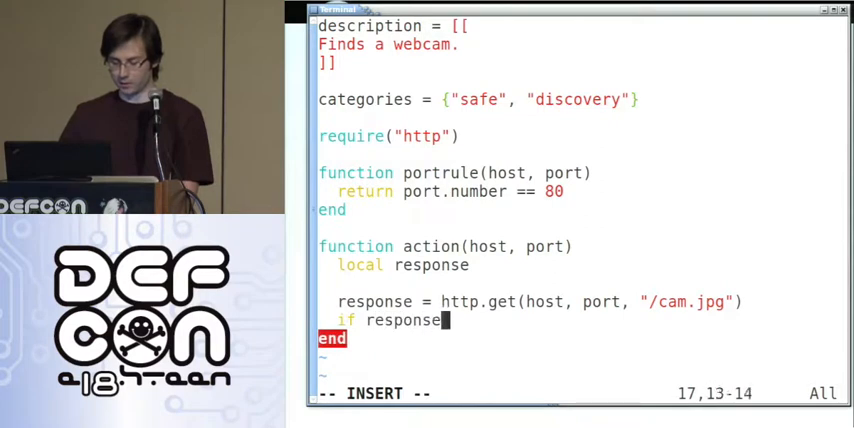
Start an if checking response.status ~= 404 and response.header["server"]
text(.status r)
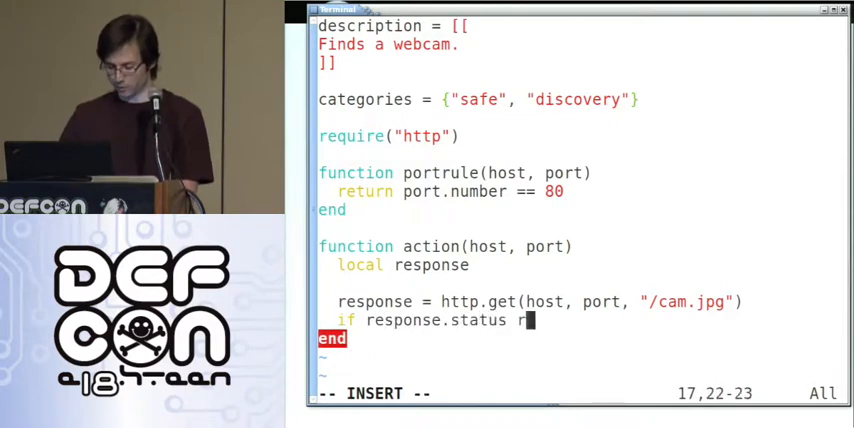
text(esponse.status ~= 404)
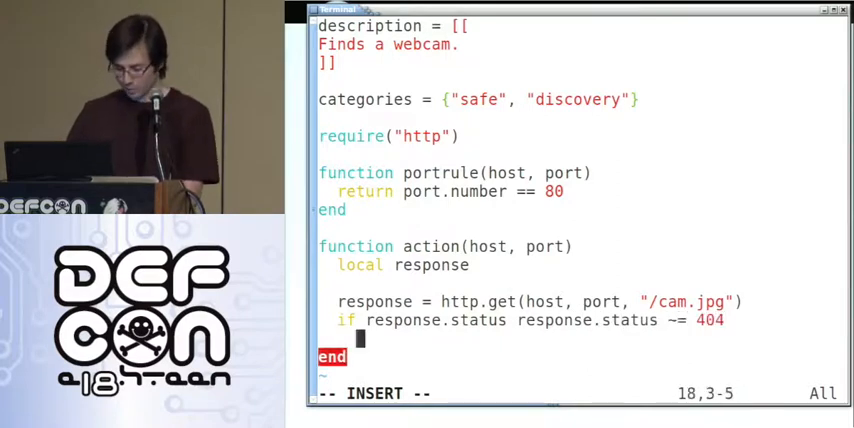
text(response.s)
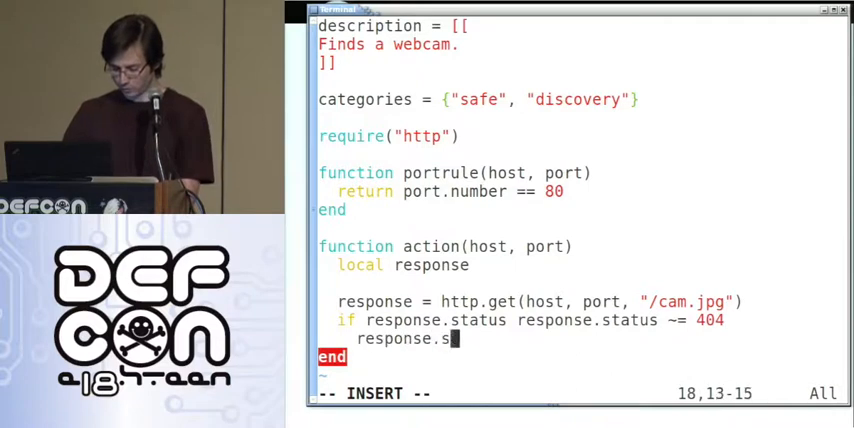
text(ade)
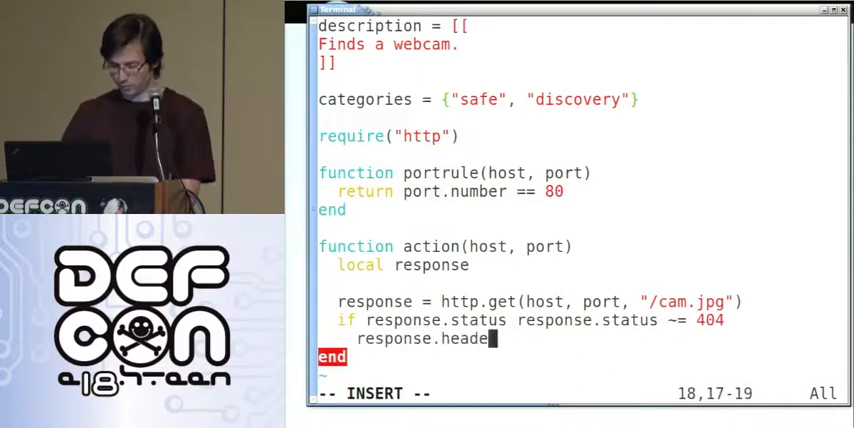
text(["server"])
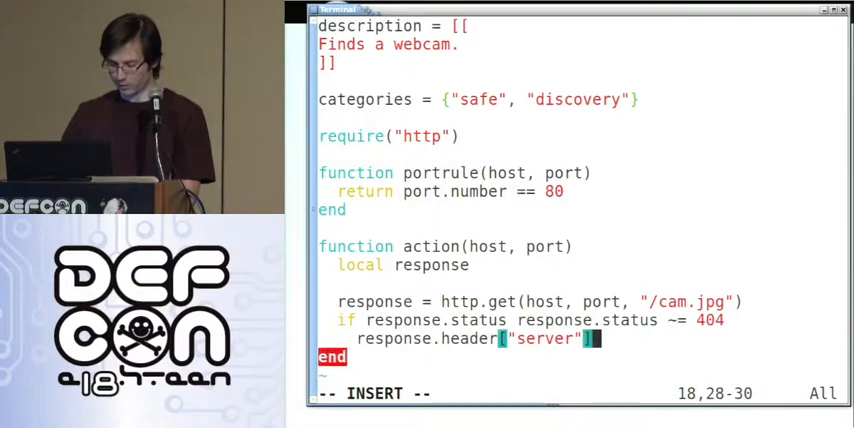
text(ak)
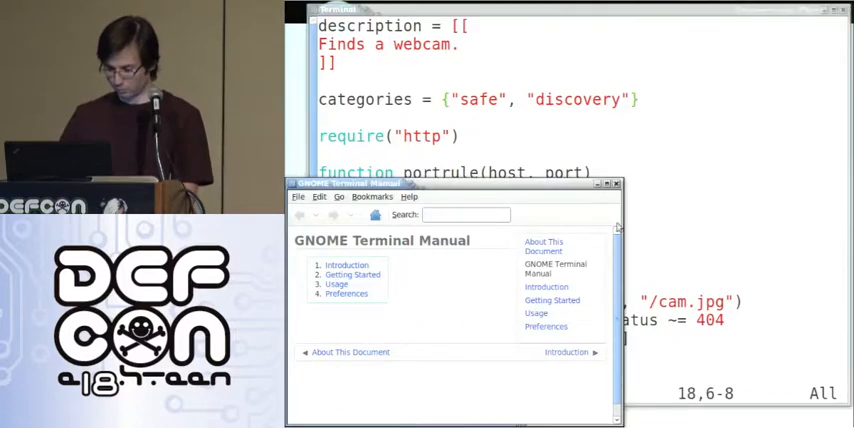
Close the manual, match the server header against "^thttpd", and return "webcam found"
click(605, 183)
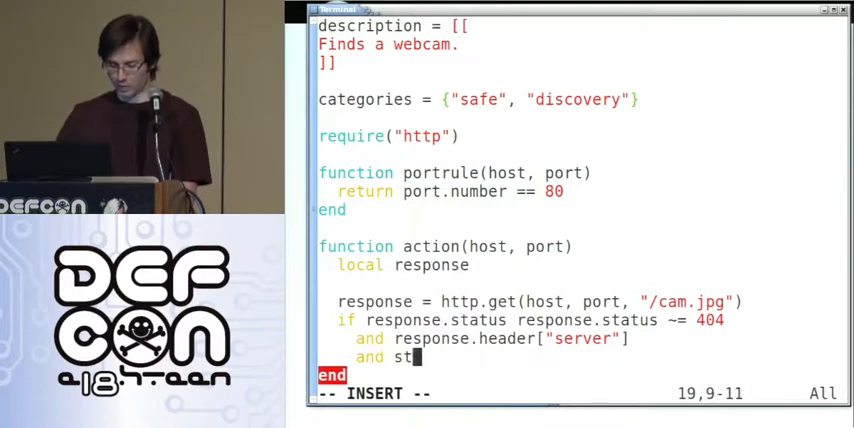
text(ring.match(response.h)
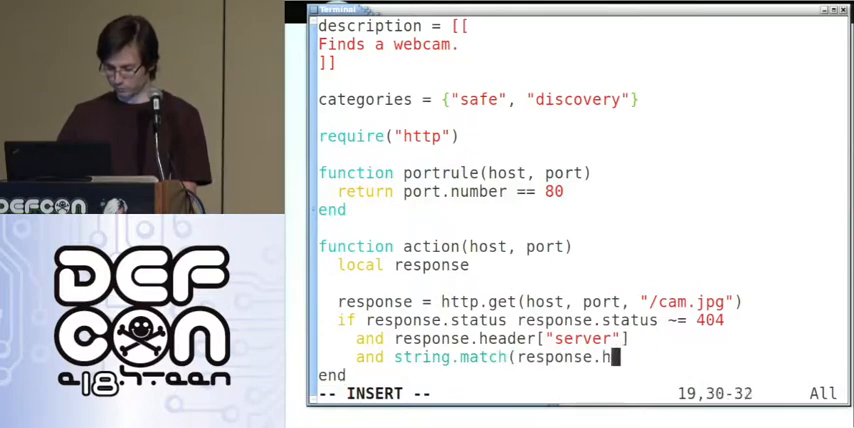
text(eader["server")
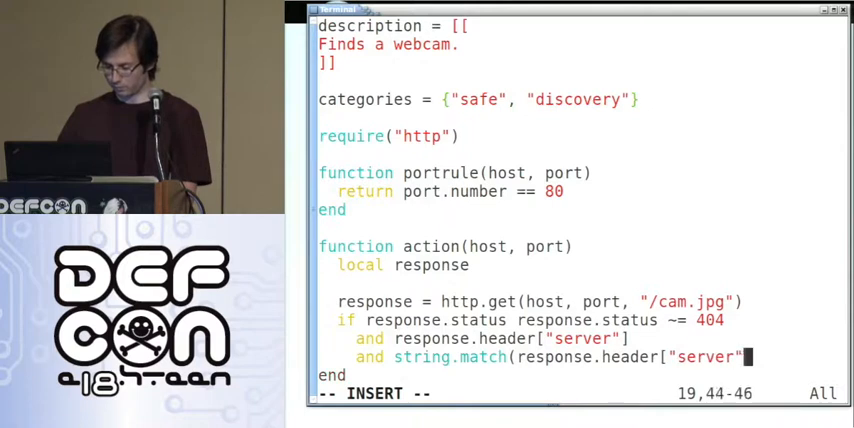
text(, "^thttpd") then)
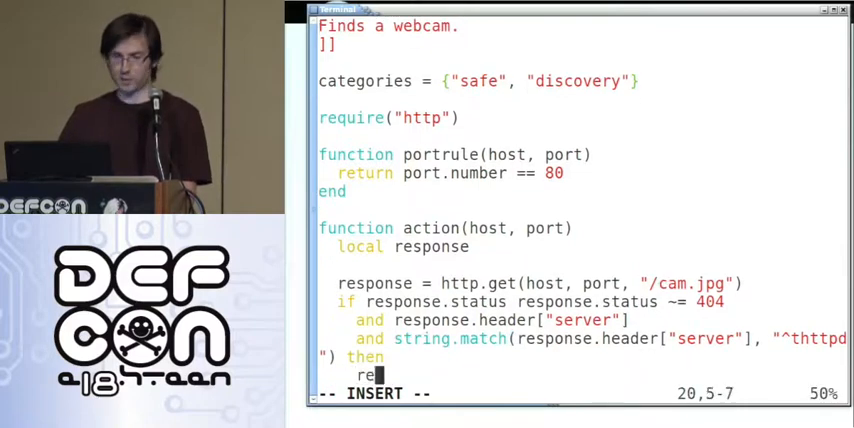
text(turn)
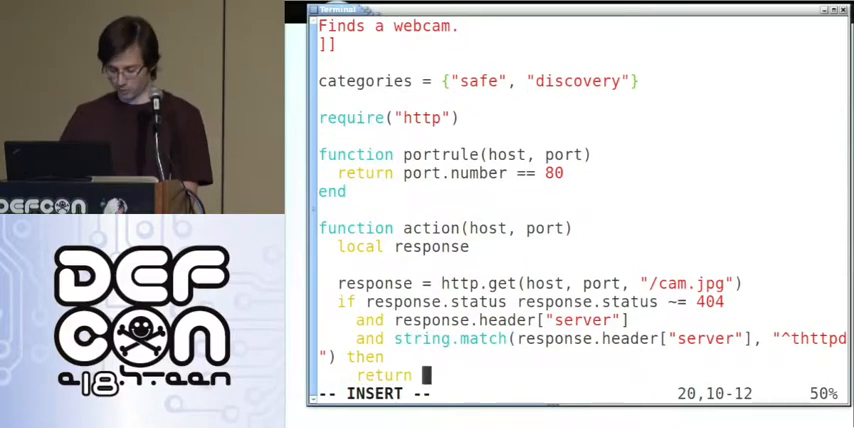
text("webcam found")
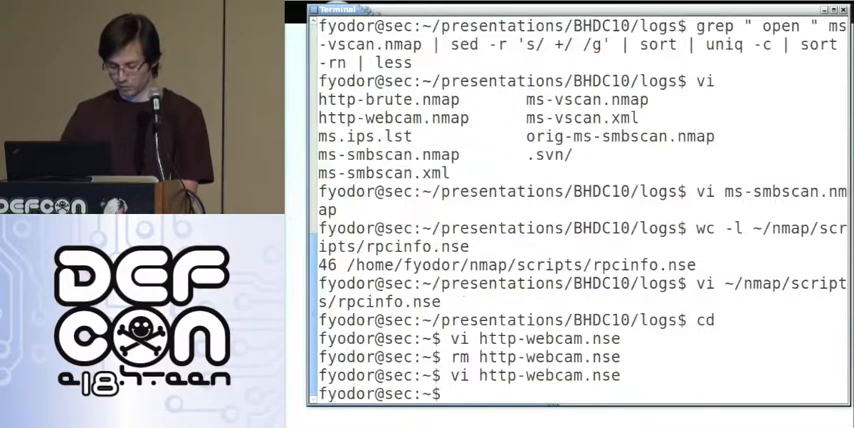
Run nmap -n -Pn -p 80 --open --script http-webcam against 66.7.171.-, hitting the line-17 script error
text(nmap)
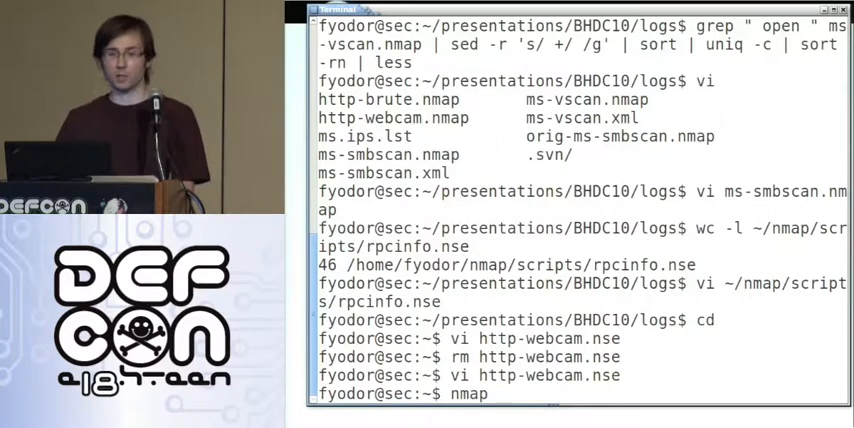
text(-n -Pn -)
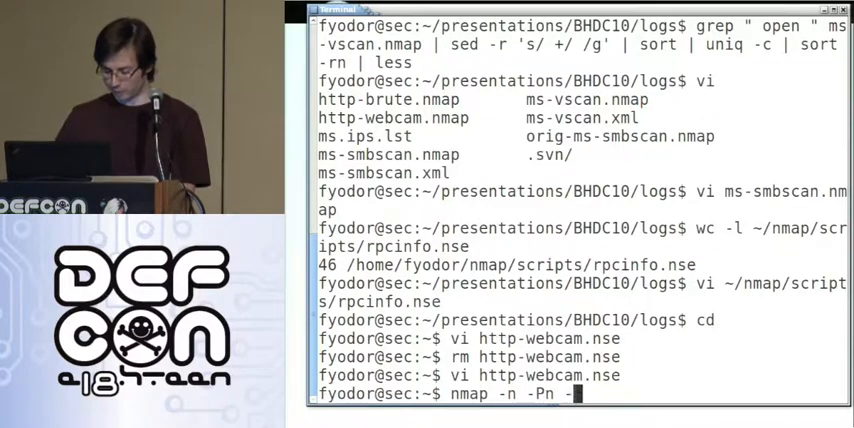
text(p 80 --open)
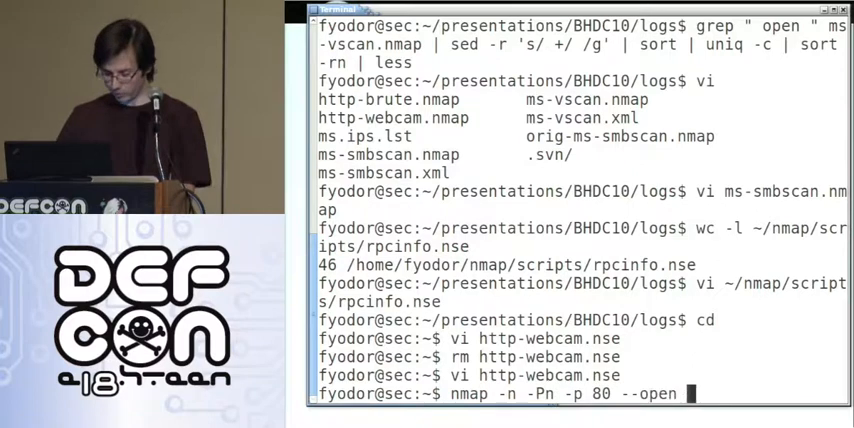
text(--script)
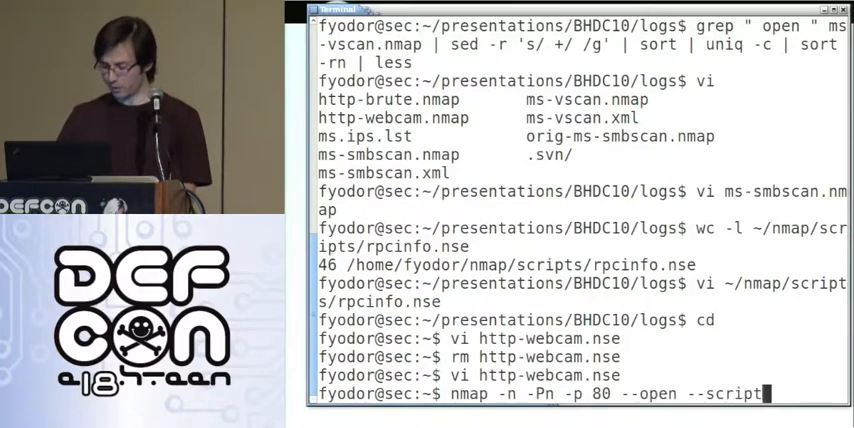
text(http-webcam 66)
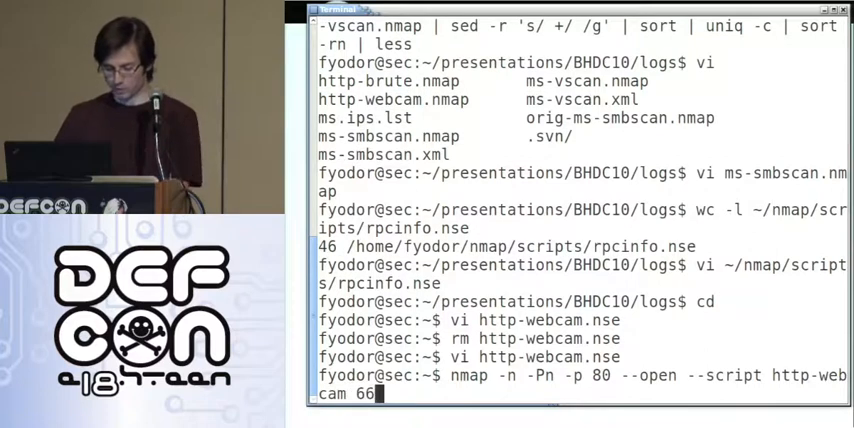
text(.7)
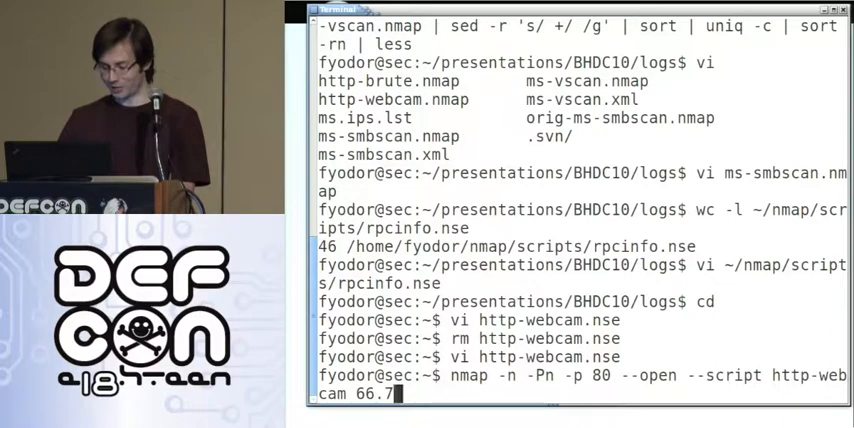
text(1)
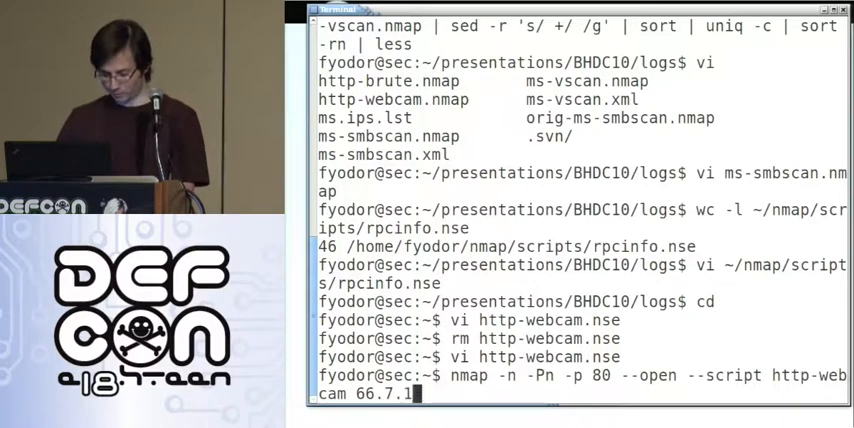
text(71.)
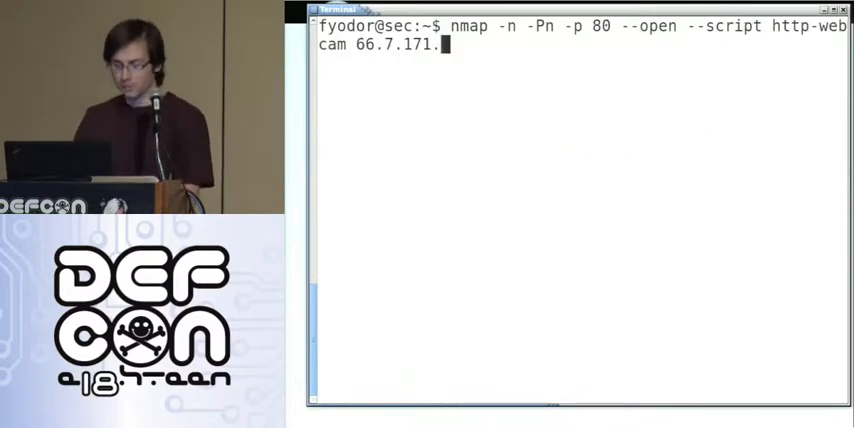
text(-)
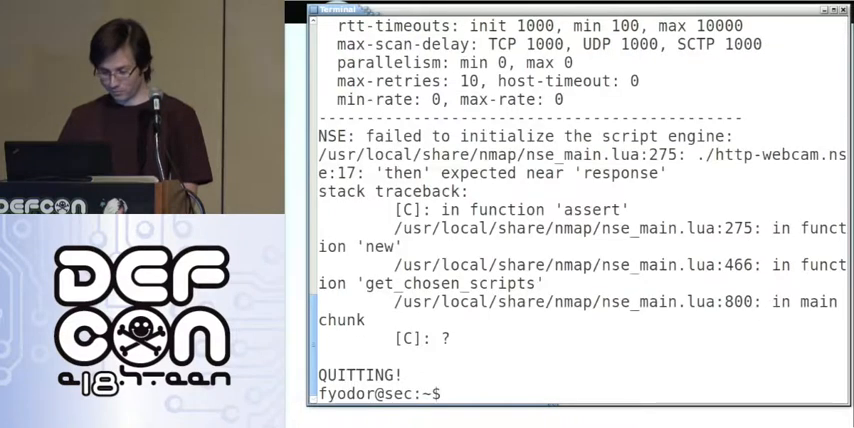
Fix webcam.nse in vi, then rerun the scan with -oN webcam.nmap -d
text(fg)
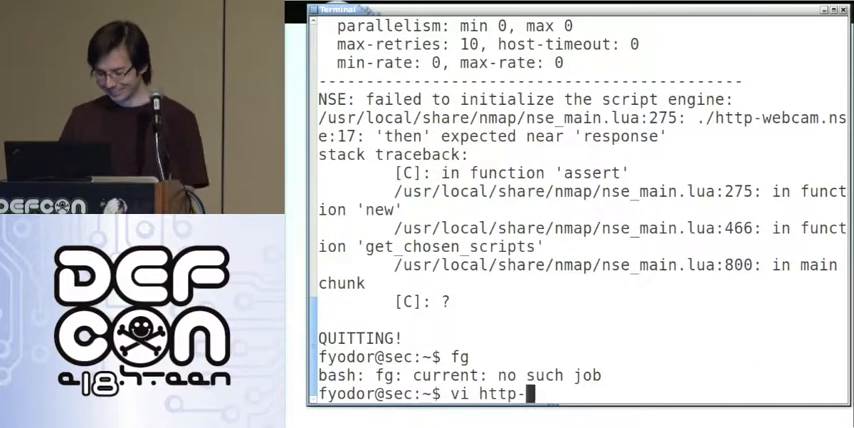
text(webcam.nse)
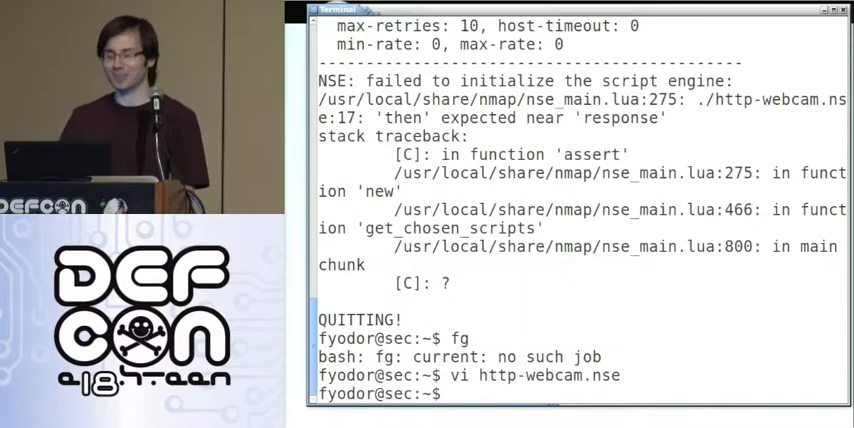
text(nmap -n -Pn -p 80 --open --script http-webcam 66.7.171.- -oN webcam.nmap -d)
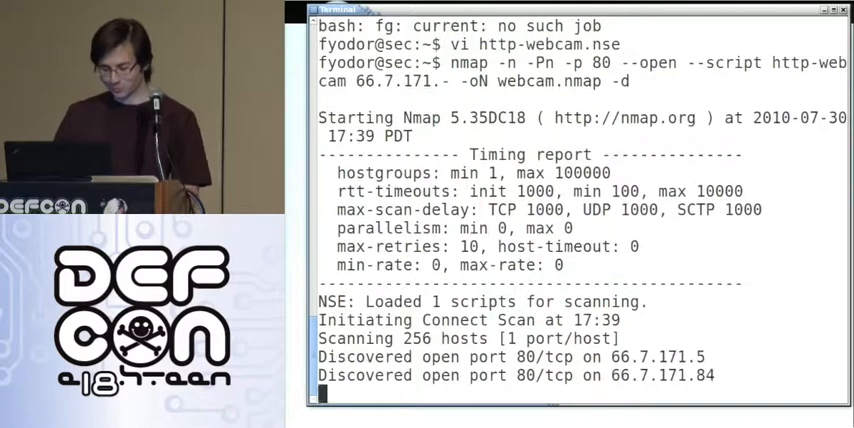
Scroll through the finished per-host reports and start vi
scroll(down, 3)
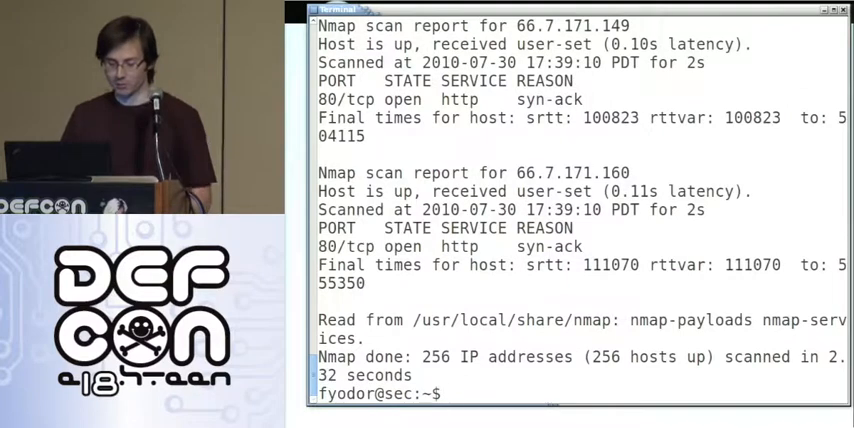
text(vi)
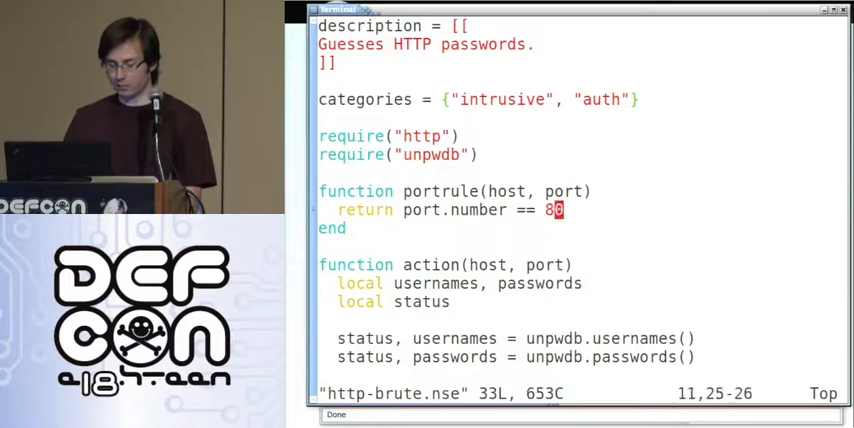
Scroll through http-brute.nse's description, port-80 portrule and password-guessing action code
scroll(down, 3)
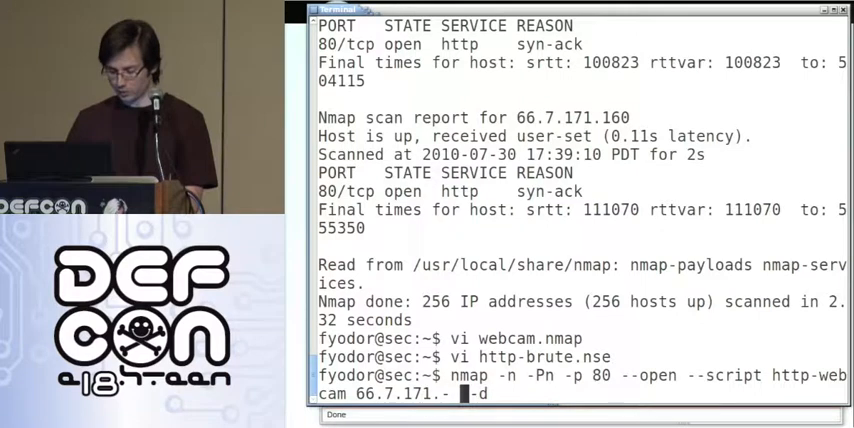
text(5/)
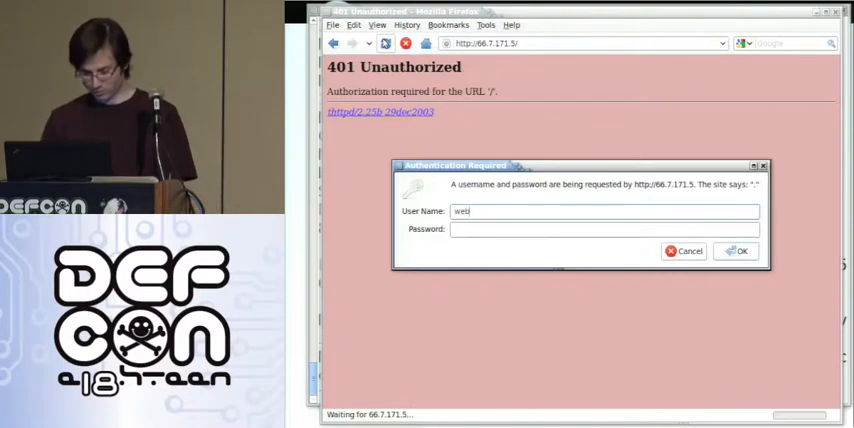
text(password)
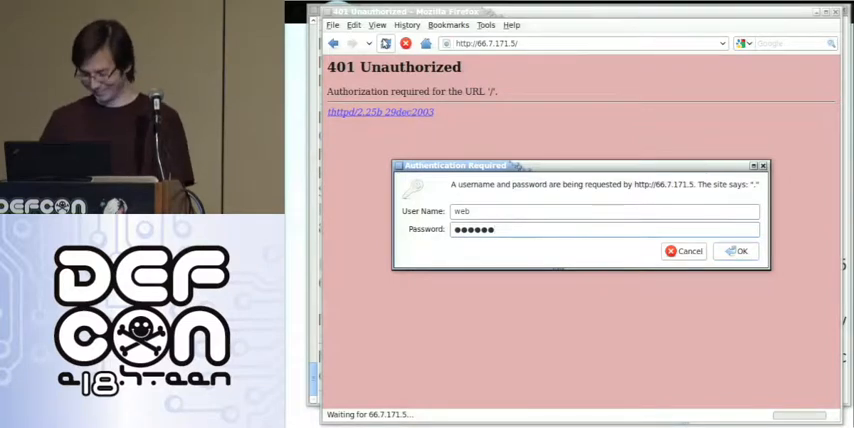
click(738, 251)
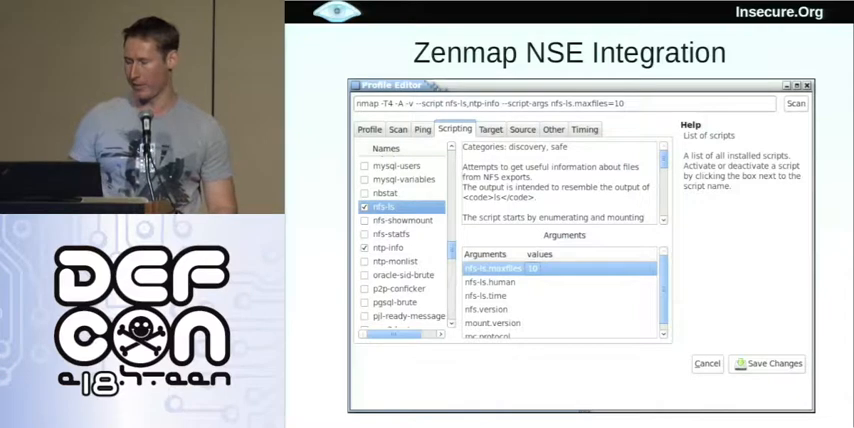
mouse_move(396, 24)
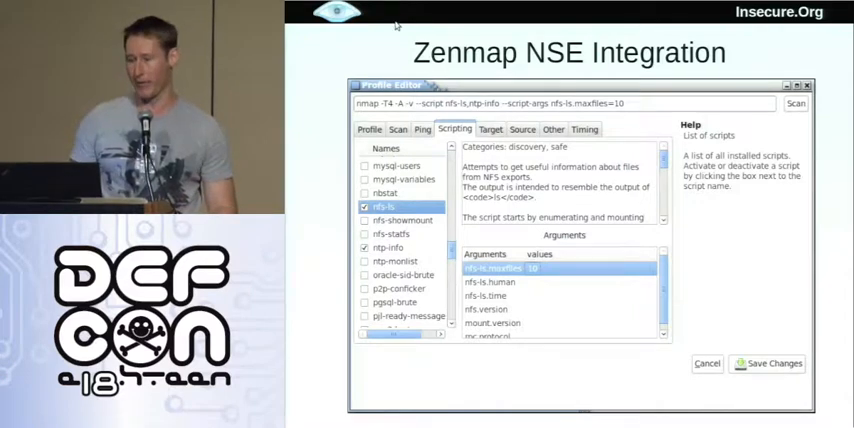